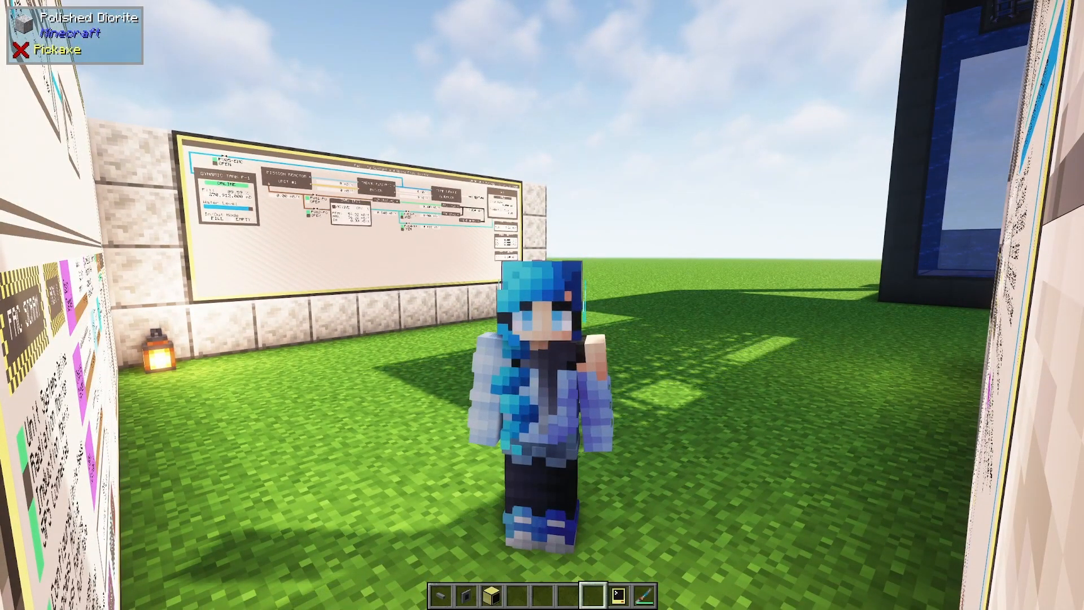
Leave the menu so the Coordinator Configurator welcome screen shows on the advanced computer
{"action": "key", "text": "Escape"}
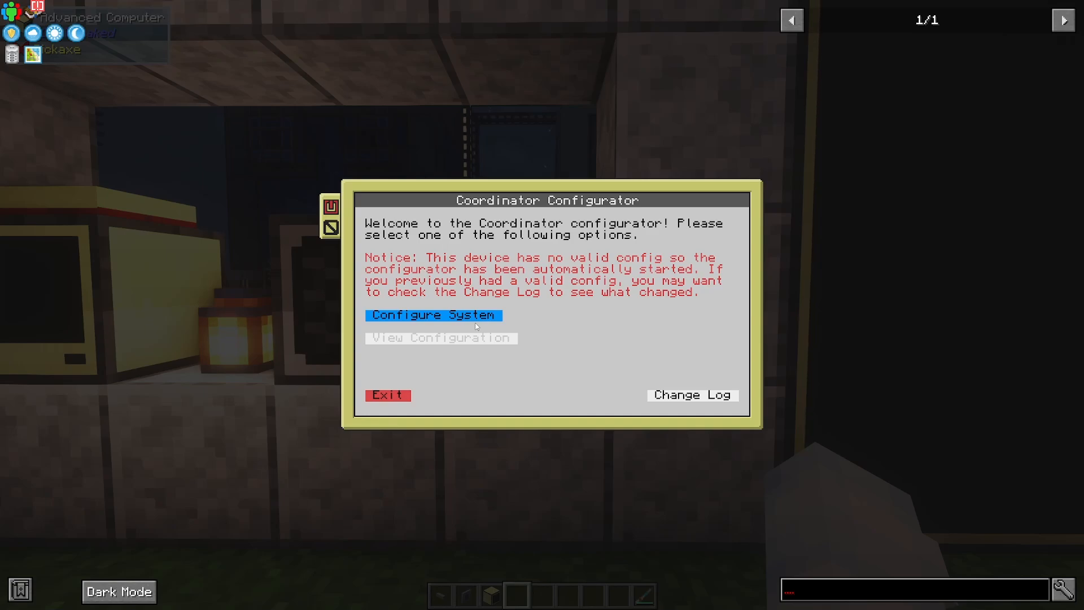
Start Configure System and accept default channels, 5-second timeouts and trusted range 0
{"action": "left_click", "coordinate": [433, 315]}
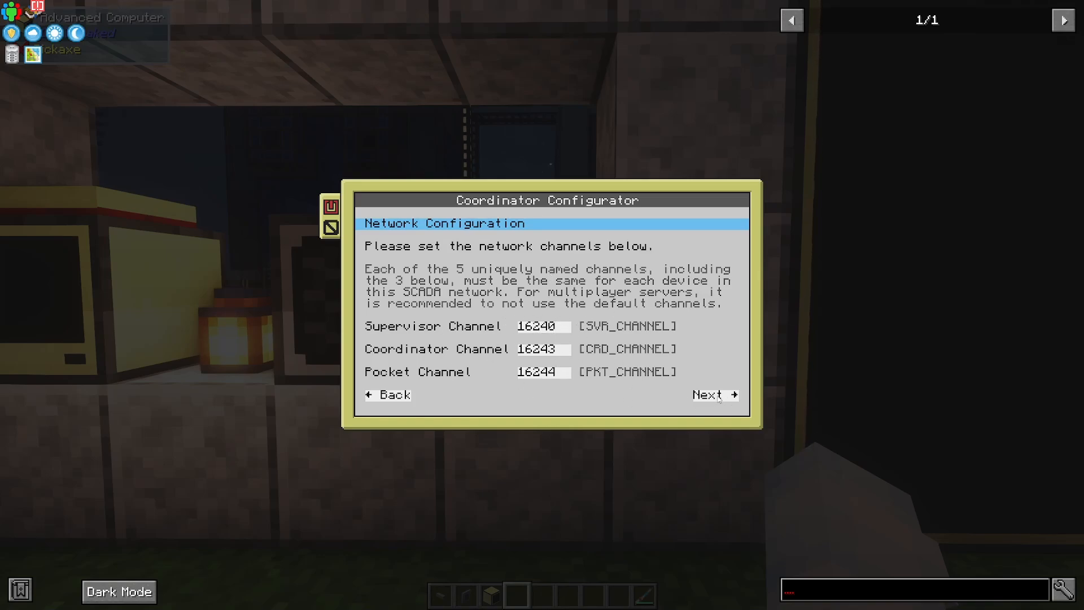
{"action": "left_click", "coordinate": [710, 395]}
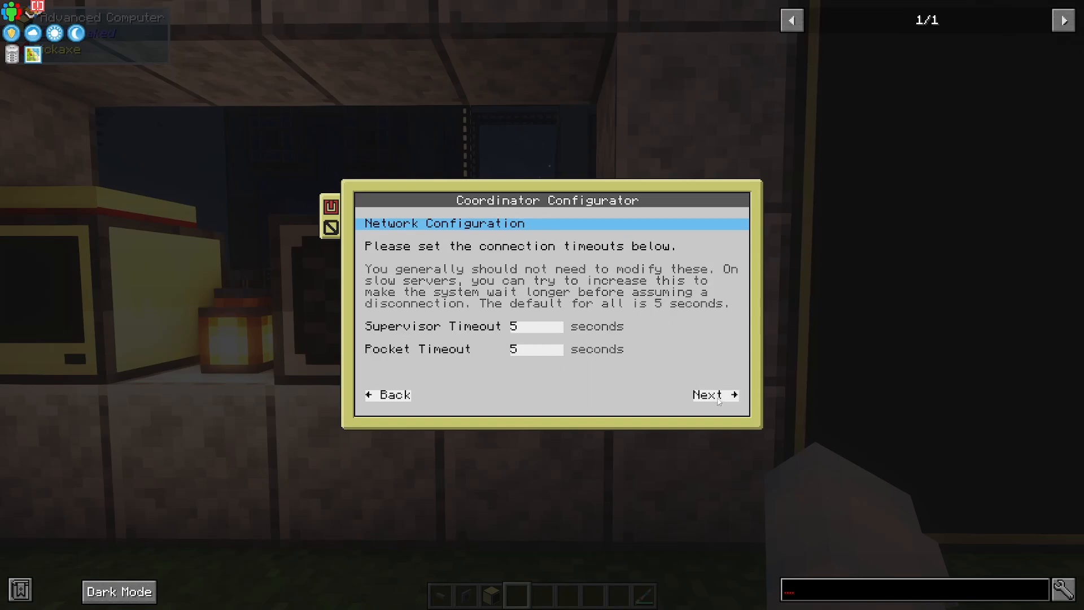
{"action": "left_click", "coordinate": [714, 396]}
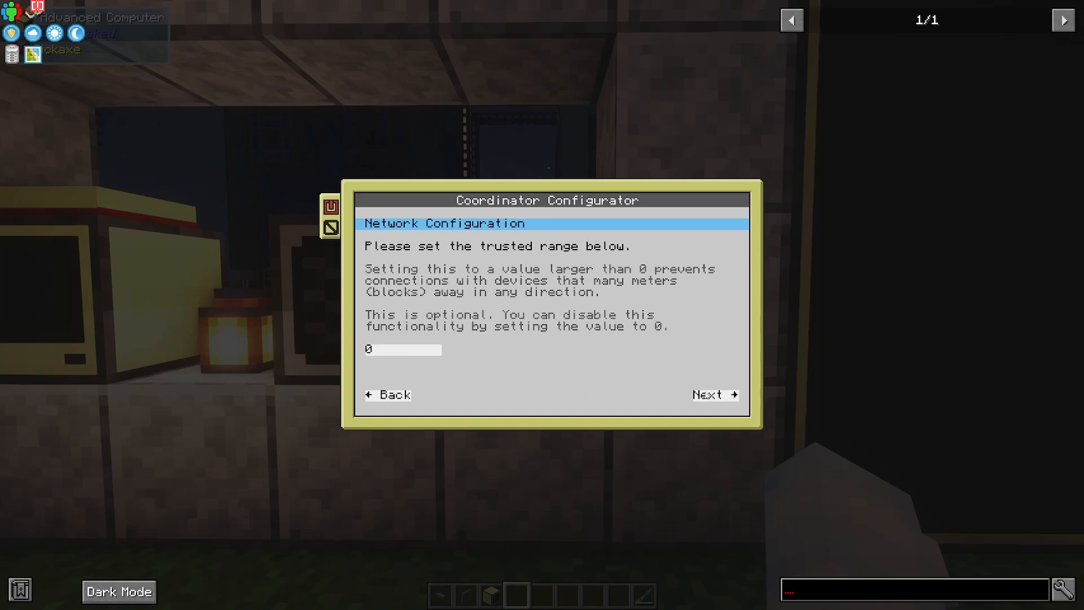
{"action": "left_click", "coordinate": [713, 394]}
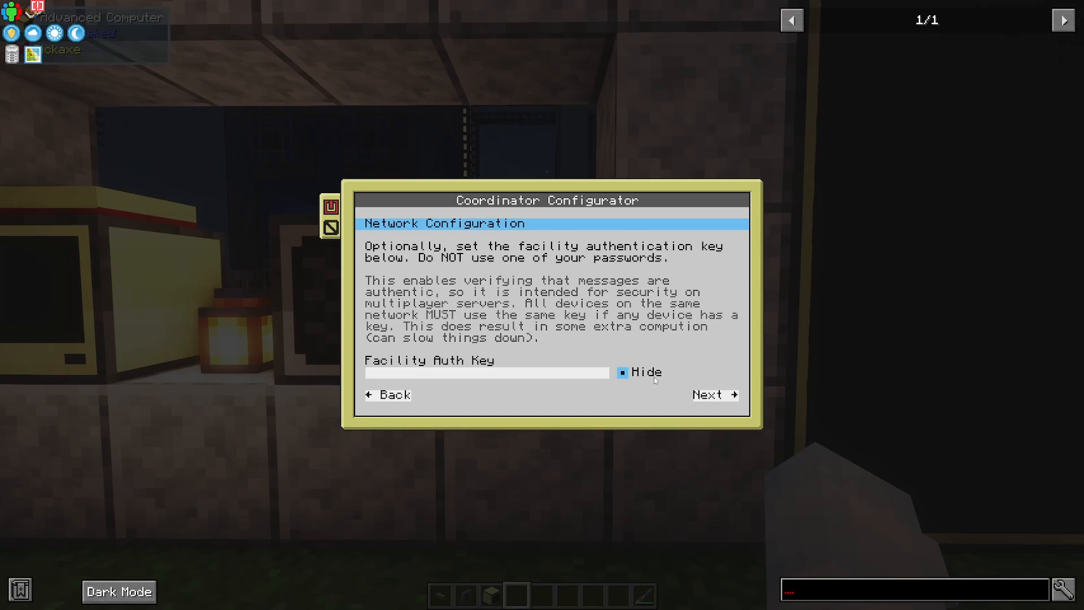
Skip the auth key and connect to the supervisor to fetch one reactor unit, one boiler, one turbine
{"action": "left_click", "coordinate": [712, 394]}
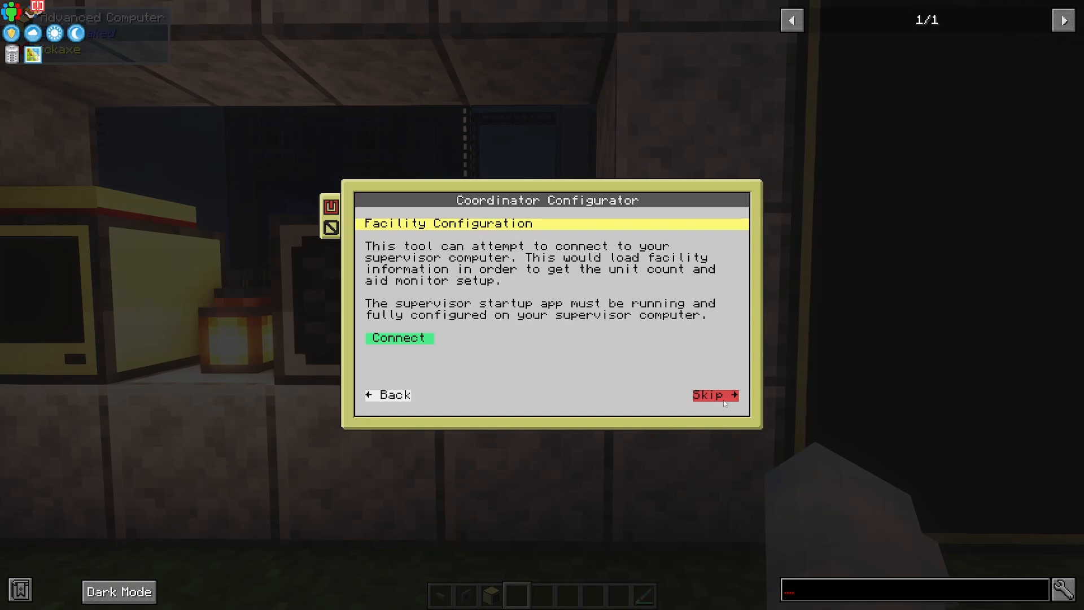
{"action": "mouse_move", "coordinate": [423, 329]}
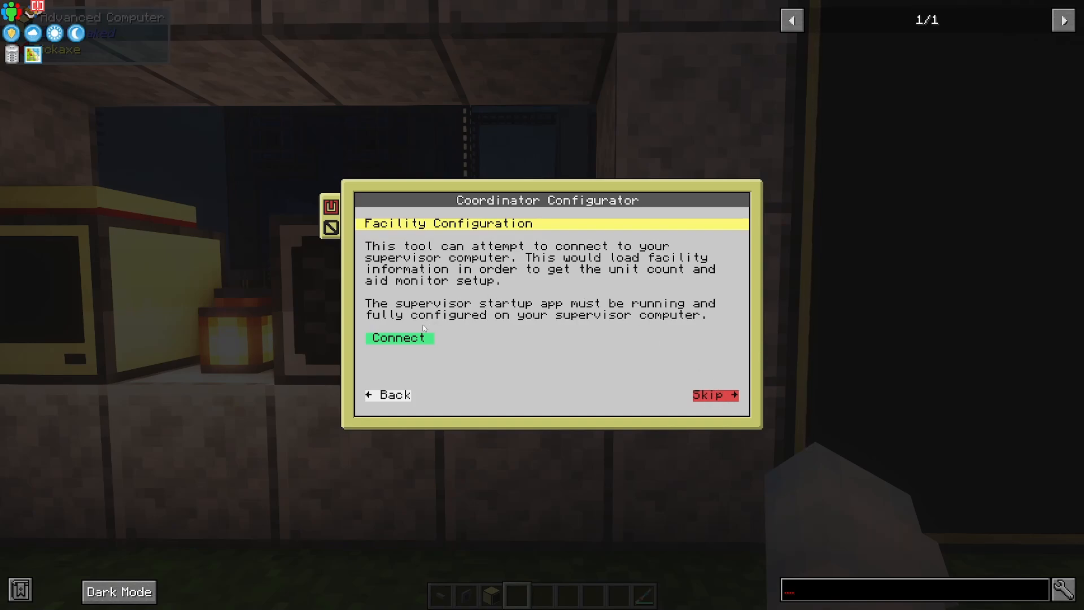
{"action": "left_click", "coordinate": [397, 337]}
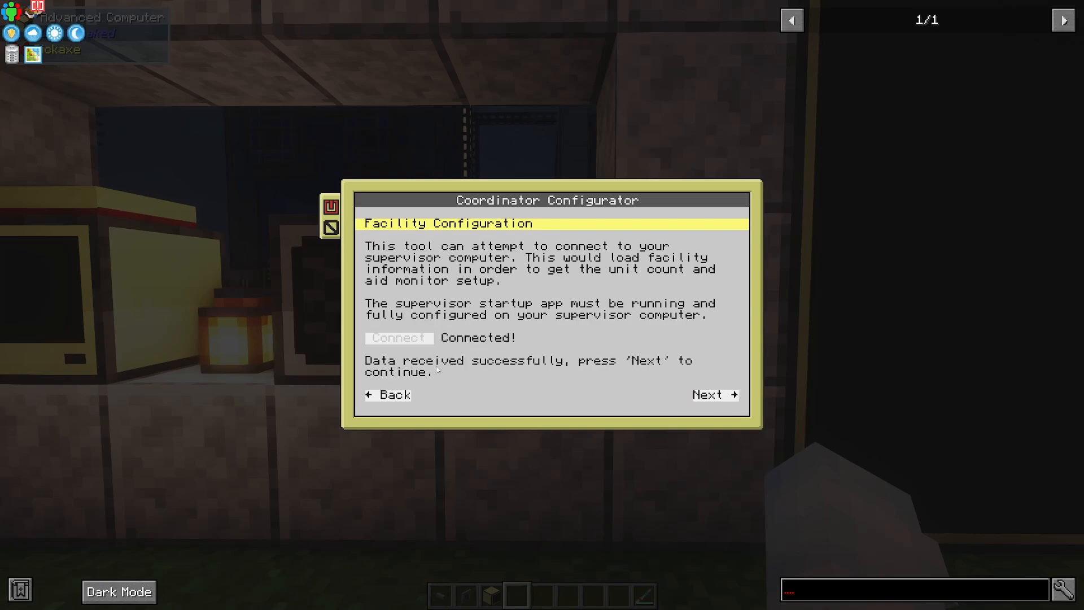
{"action": "mouse_move", "coordinate": [670, 390]}
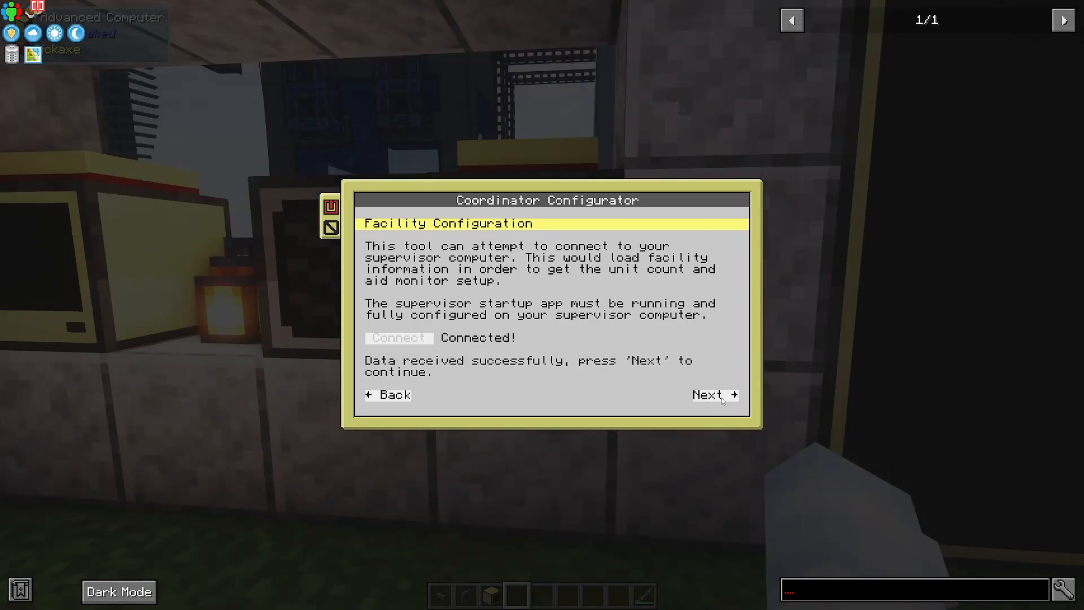
{"action": "left_click", "coordinate": [708, 396]}
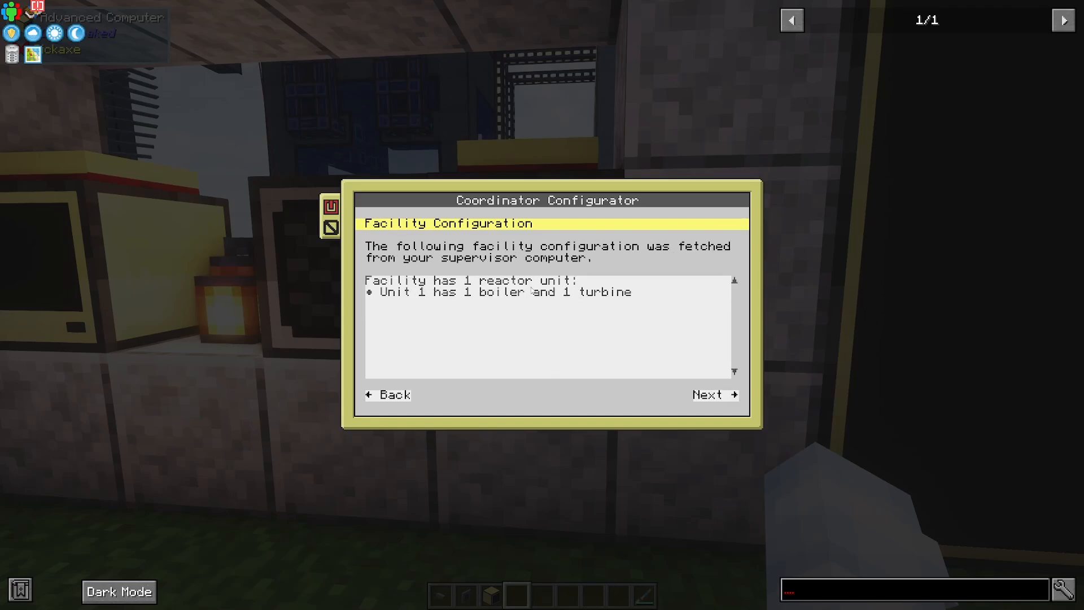
{"action": "mouse_move", "coordinate": [624, 298]}
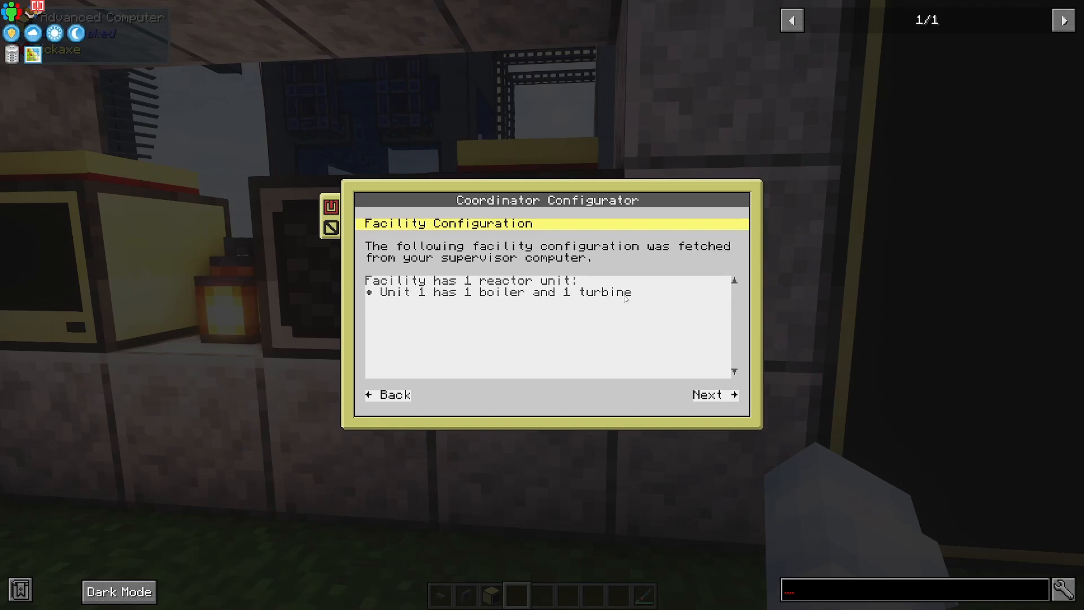
View the monitor requirements: 4×4 unit view, 8-wide main view and 8-wide flow view
{"action": "left_click", "coordinate": [707, 394]}
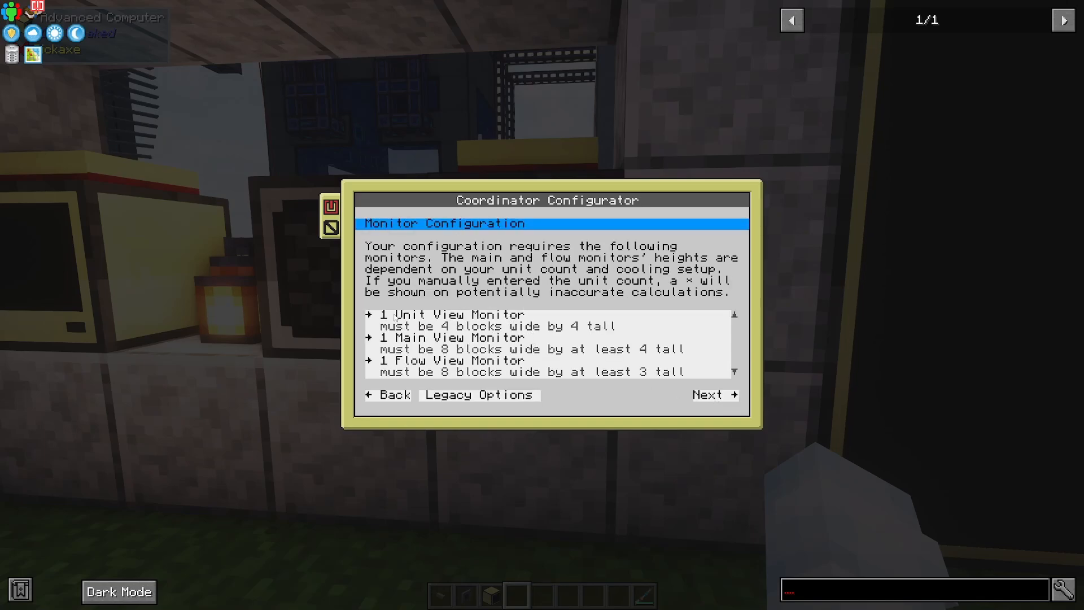
{"action": "mouse_move", "coordinate": [448, 340]}
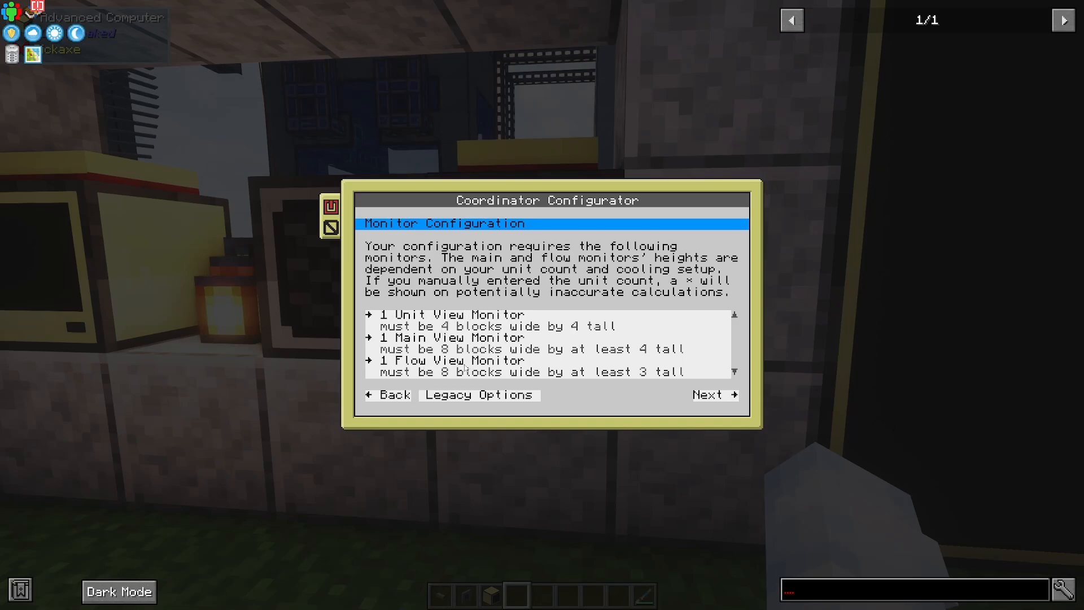
{"action": "mouse_move", "coordinate": [540, 386]}
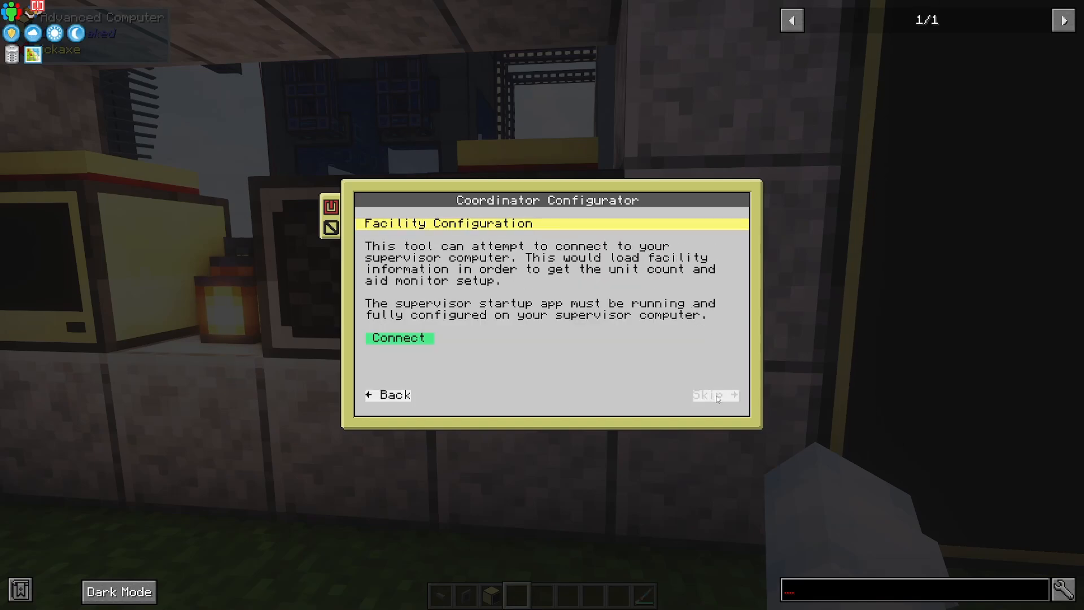
Skip supervisor sync and continue with one manually entered reactor unit to its monitor list
{"action": "left_click", "coordinate": [716, 395]}
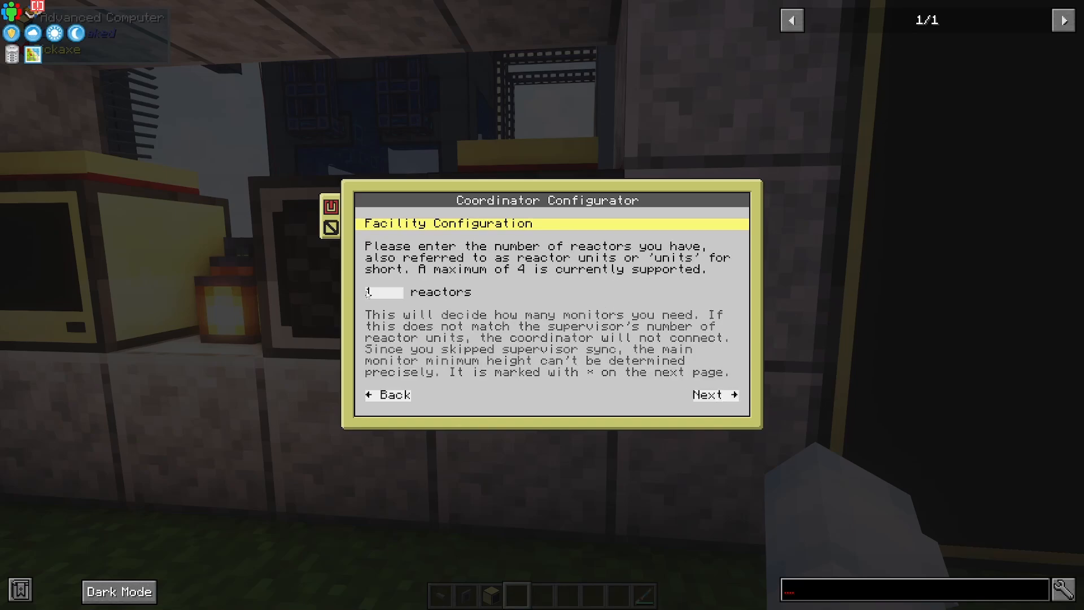
{"action": "left_click", "coordinate": [710, 394]}
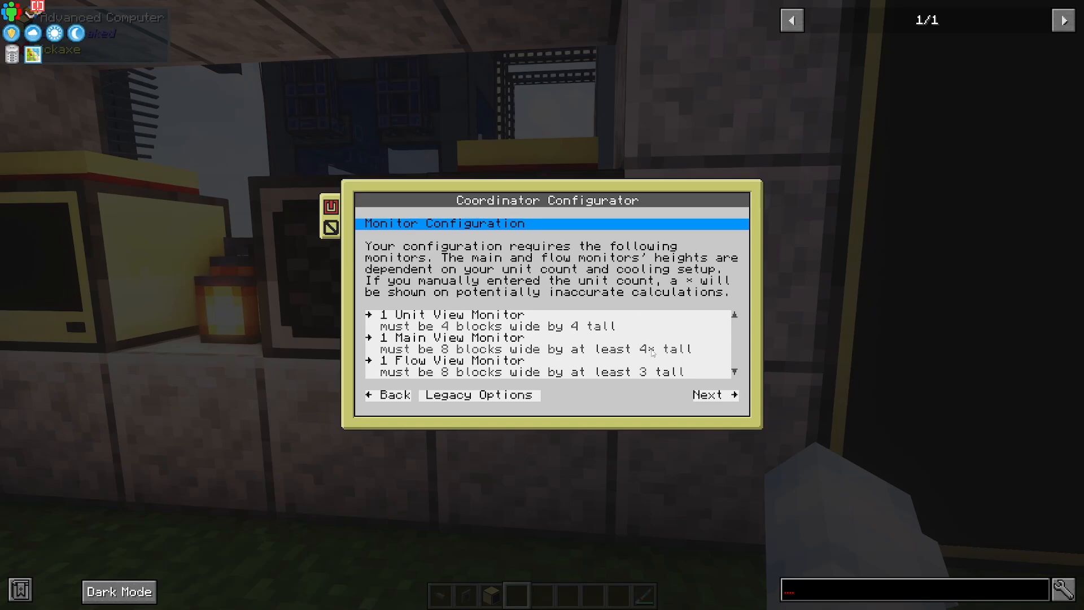
{"action": "mouse_move", "coordinate": [655, 354]}
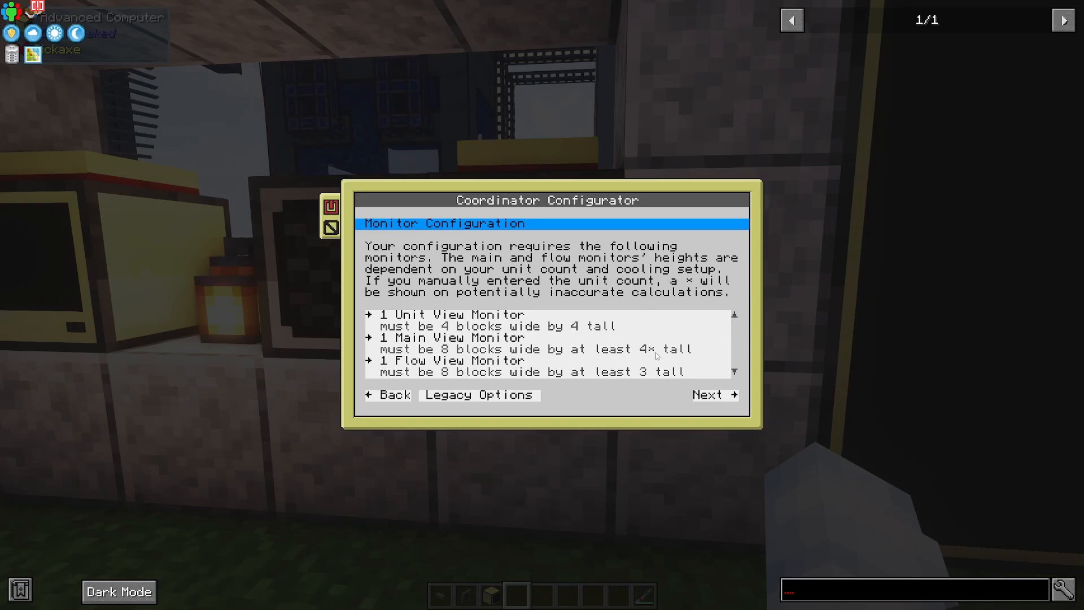
{"action": "mouse_move", "coordinate": [653, 355]}
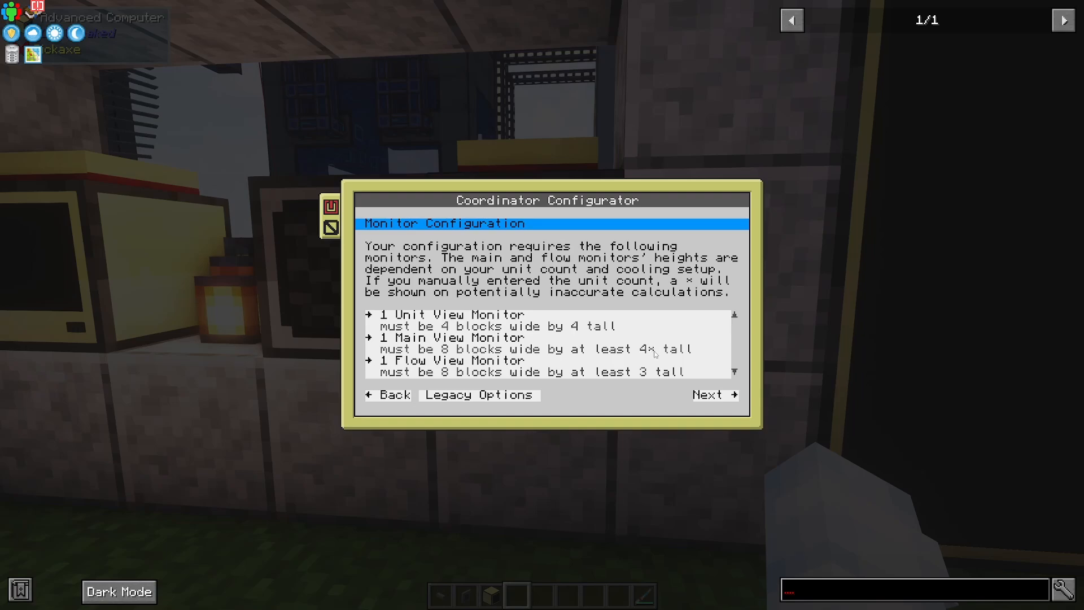
{"action": "mouse_move", "coordinate": [697, 365]}
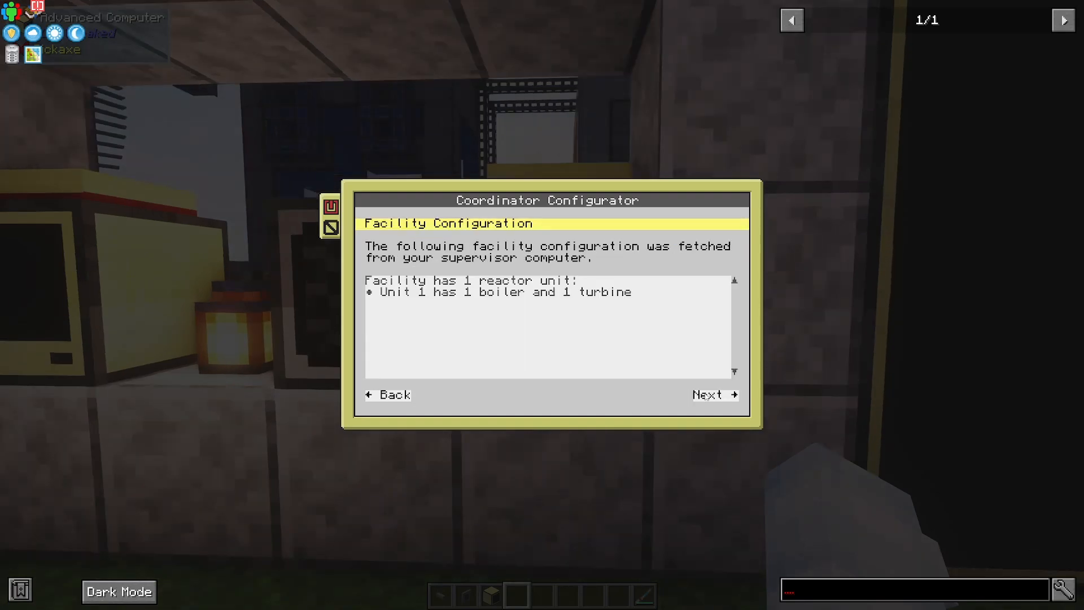
Assign the 8×4 monitor_1 the Main Monitor role and apply it
{"action": "left_click", "coordinate": [709, 394]}
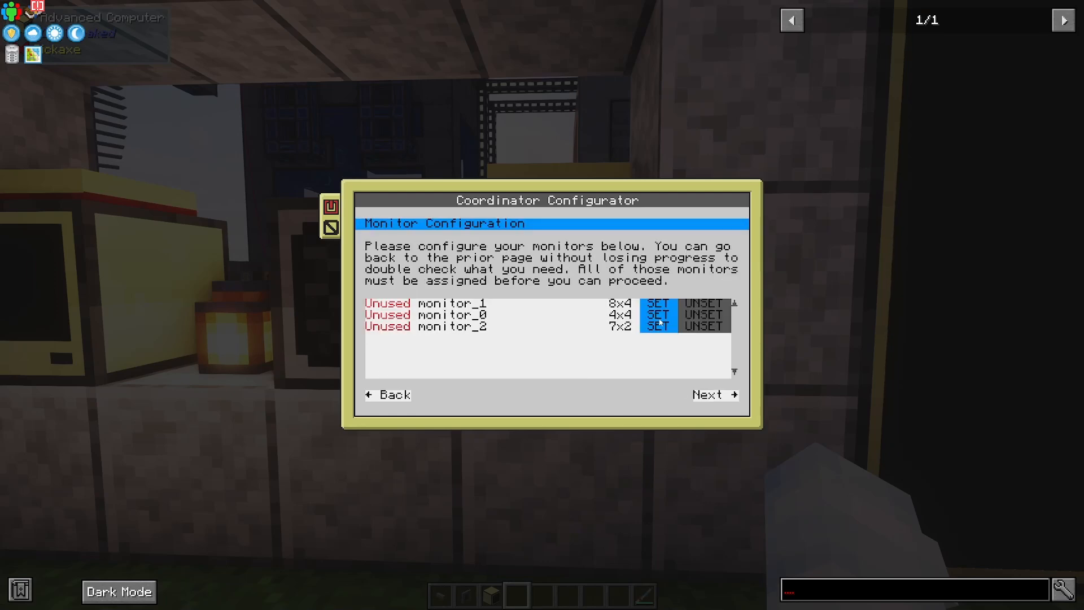
{"action": "mouse_move", "coordinate": [657, 307]}
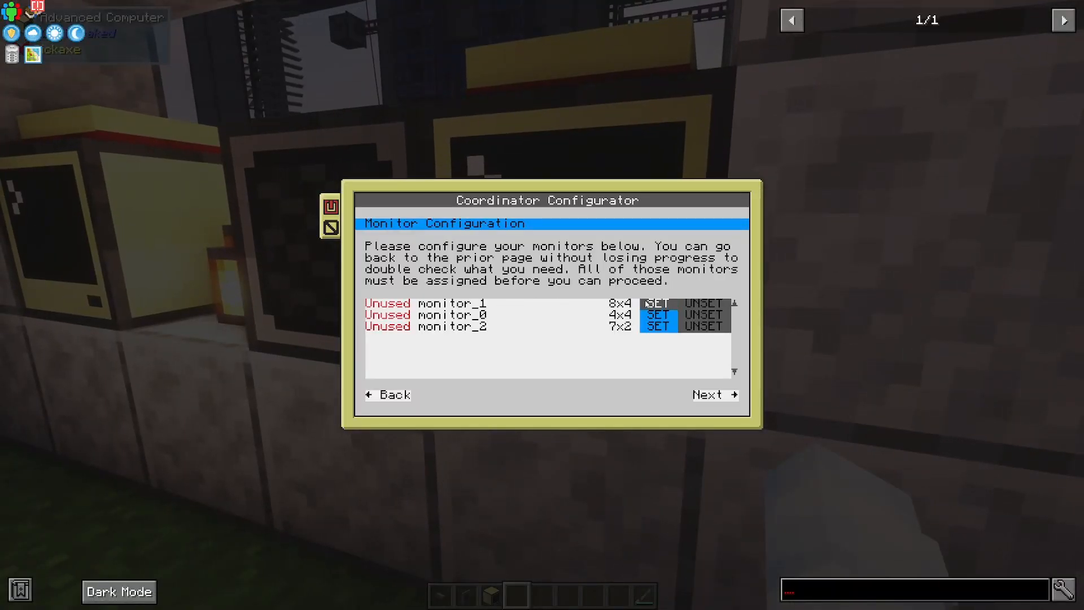
{"action": "left_click", "coordinate": [657, 303]}
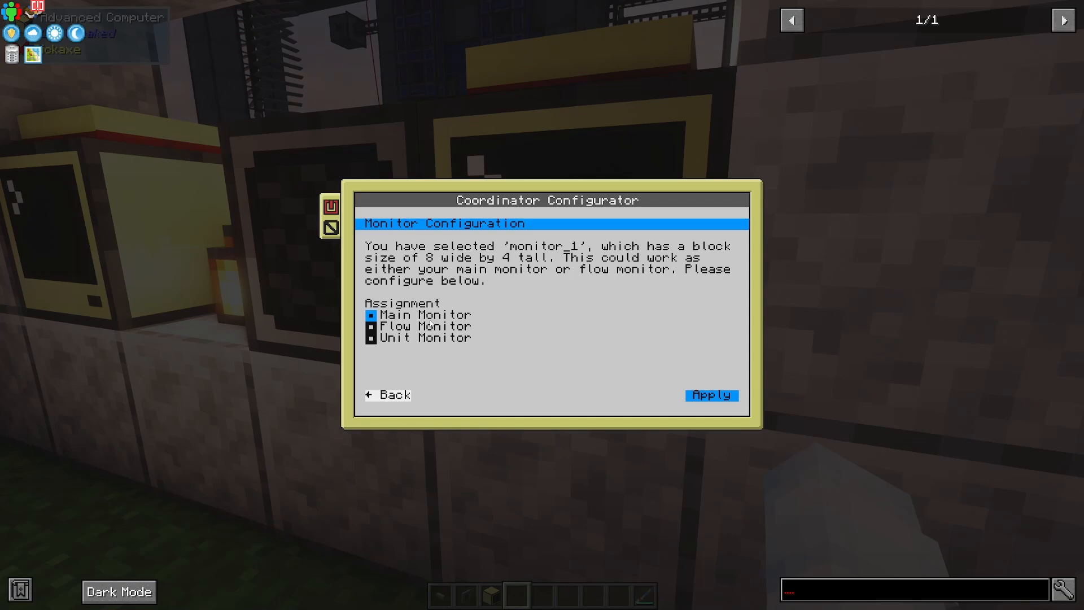
{"action": "left_click", "coordinate": [710, 396]}
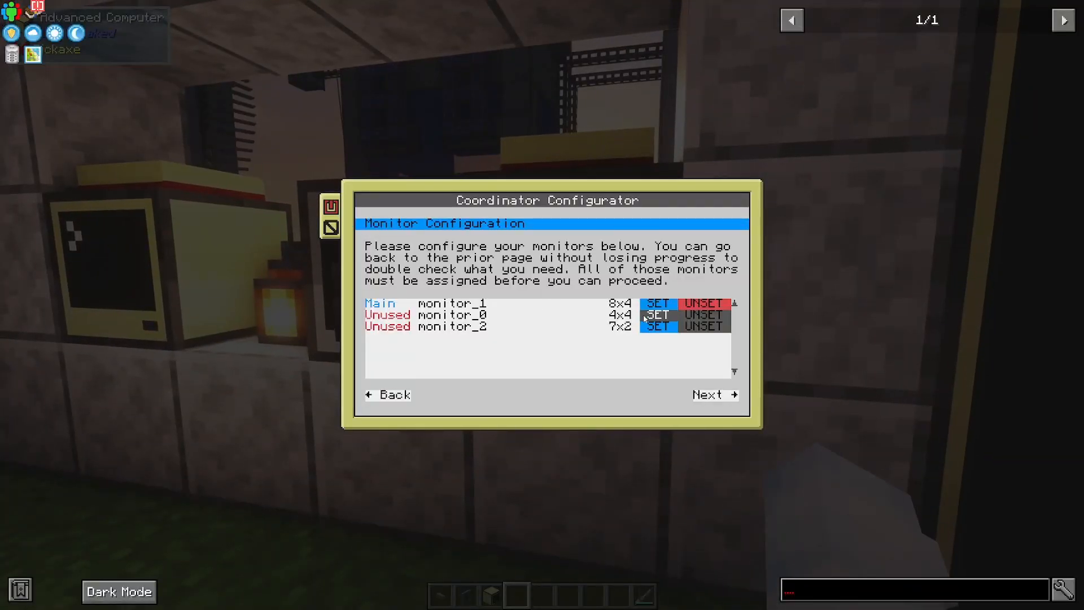
Assign the 4×4 monitor_0 as the Unit Monitor for Unit ID 1 after trying Main Monitor
{"action": "left_click", "coordinate": [657, 315]}
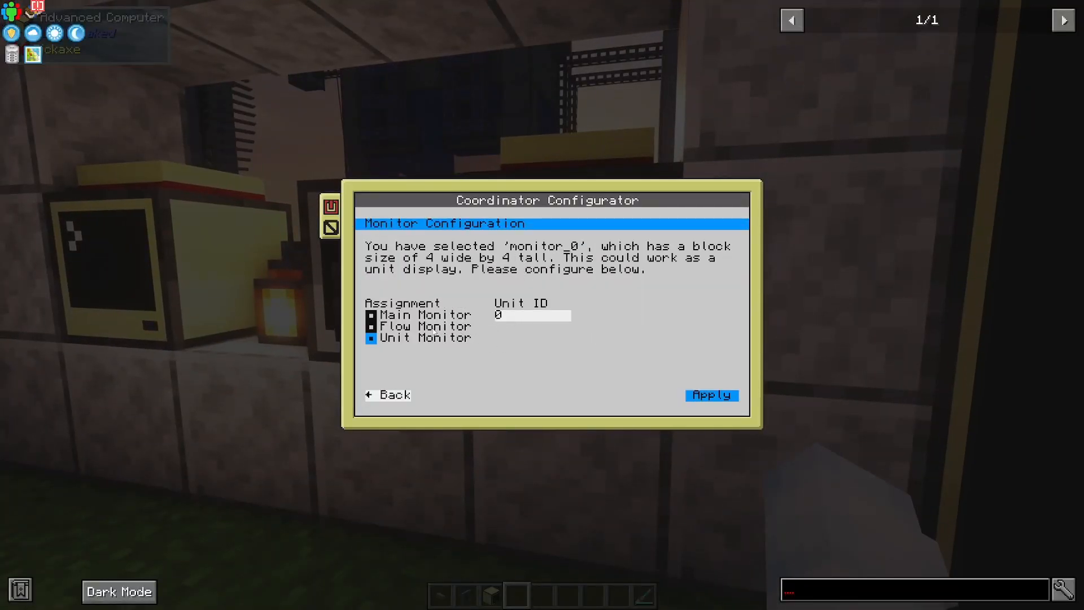
{"action": "left_click", "coordinate": [370, 315]}
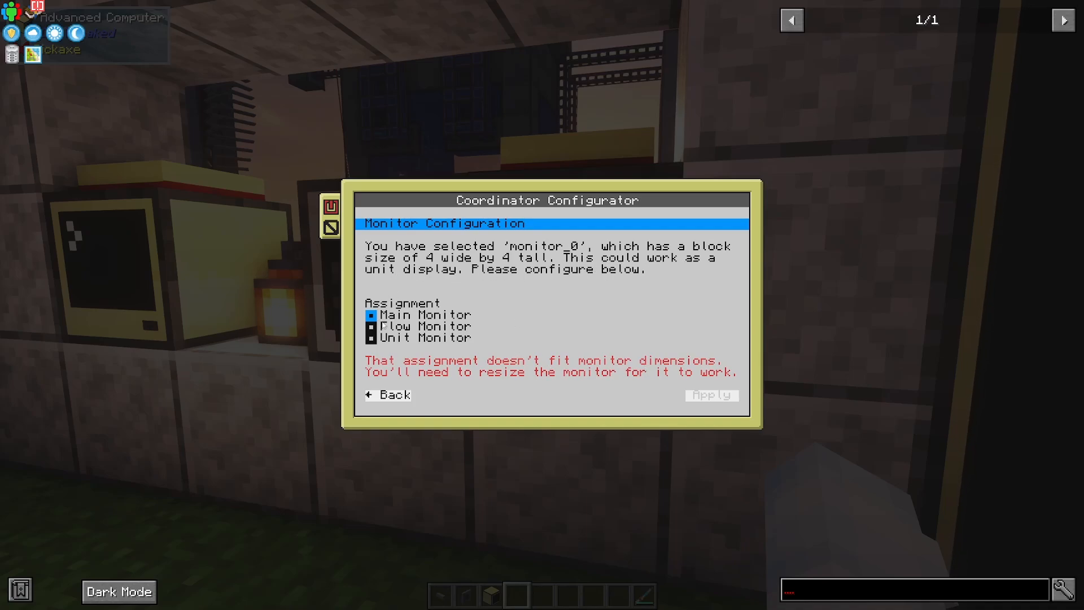
{"action": "left_click", "coordinate": [370, 338]}
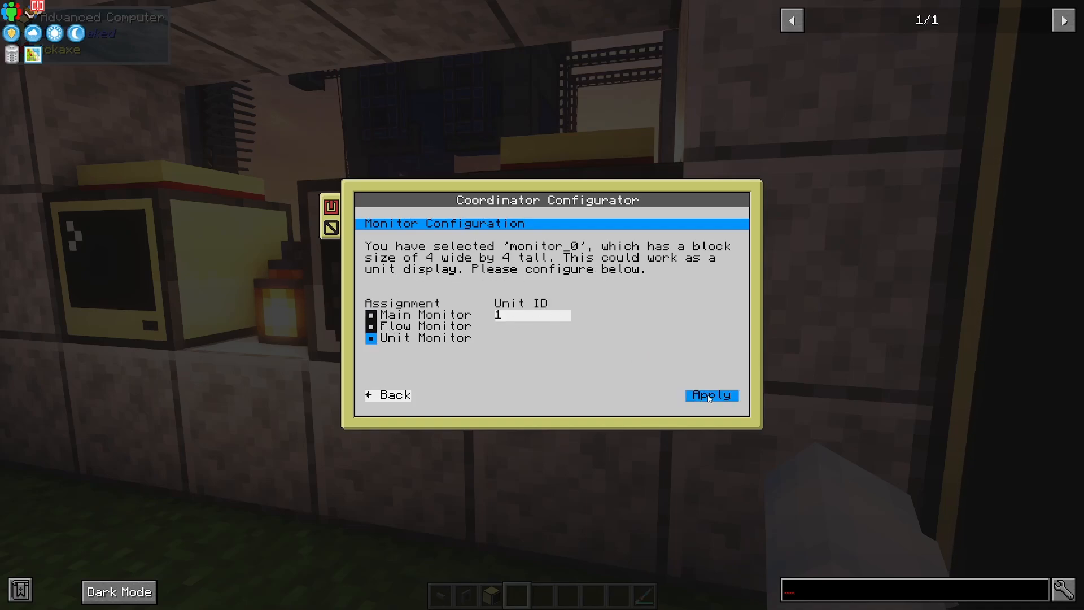
{"action": "left_click", "coordinate": [712, 395]}
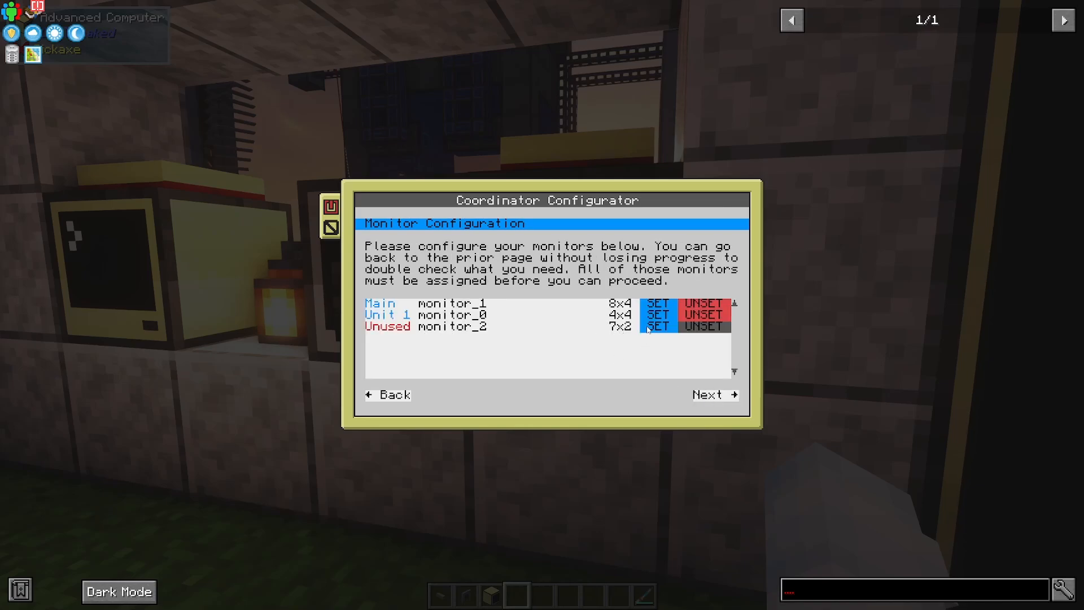
Enlarge monitor_2 in-world to 8×3, then assign it the Flow Monitor role and apply
{"action": "left_click", "coordinate": [657, 325]}
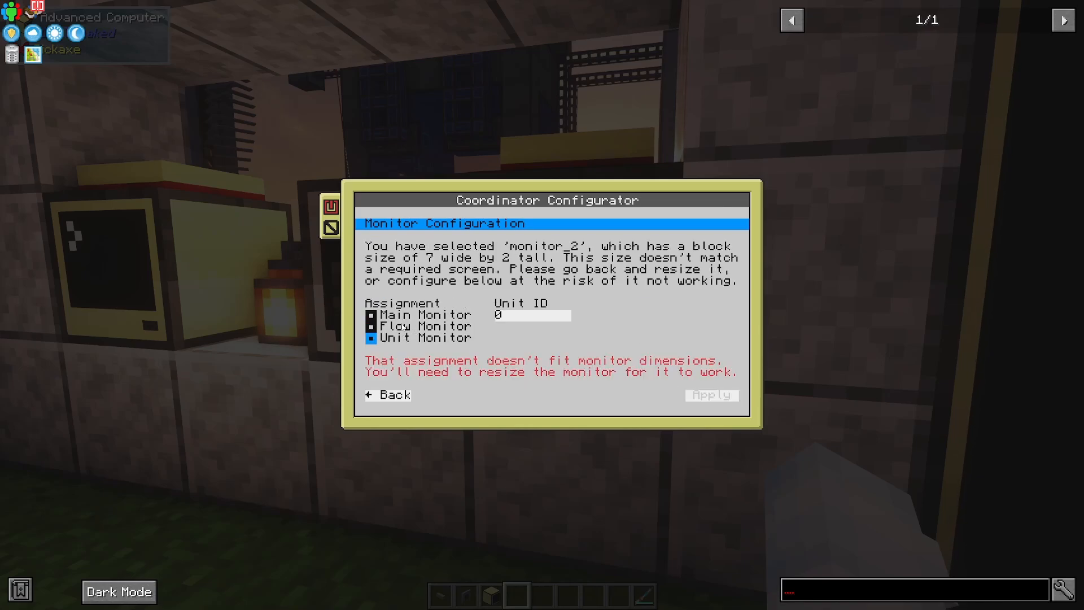
{"action": "key", "text": "Escape"}
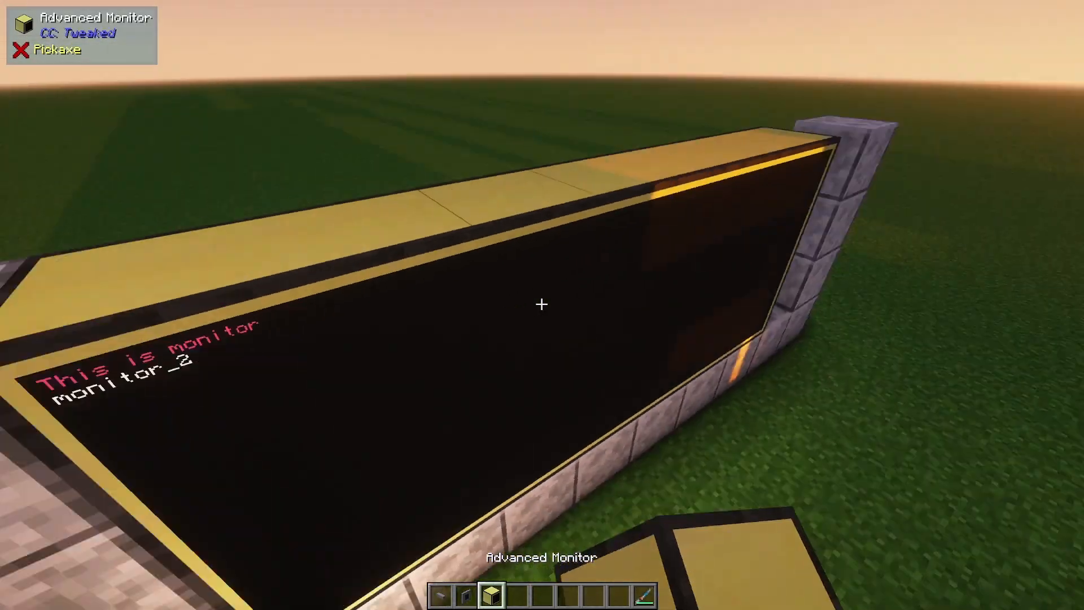
{"action": "mouse_move", "coordinate": [542, 304]}
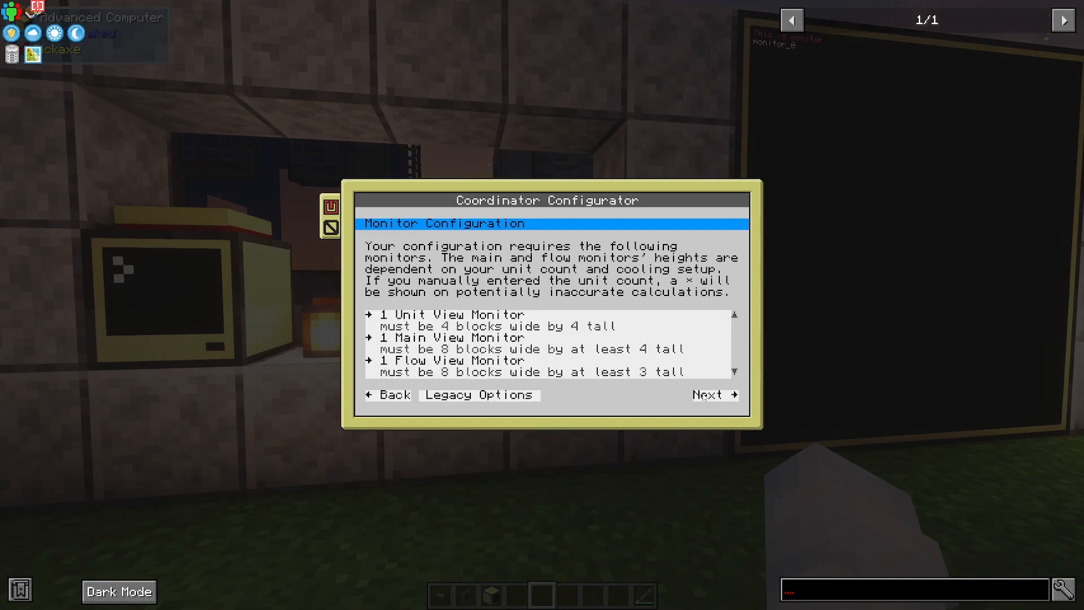
{"action": "left_click", "coordinate": [710, 394]}
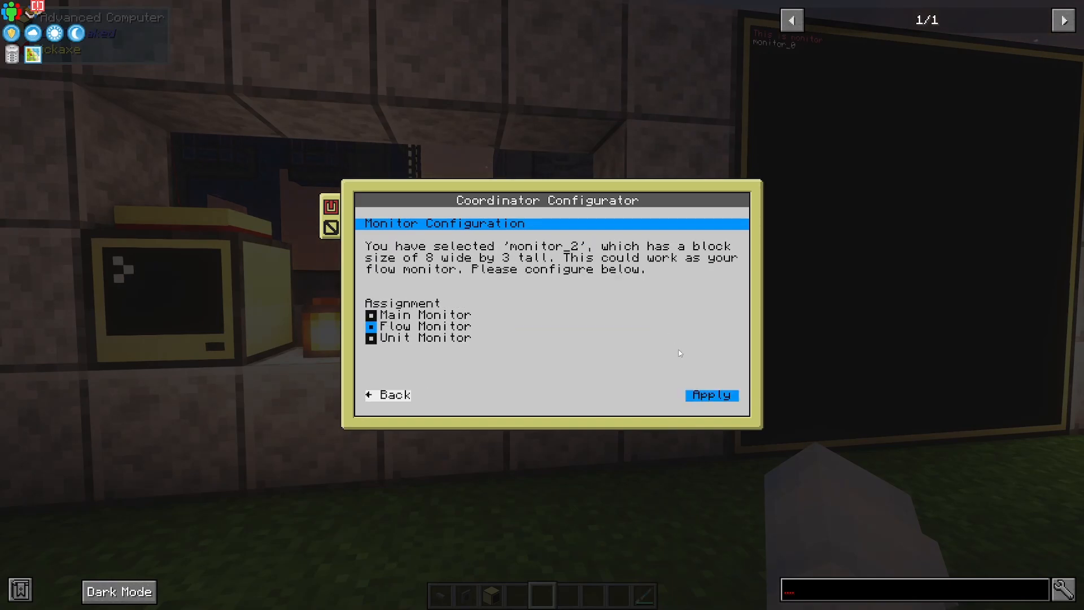
{"action": "left_click", "coordinate": [372, 315]}
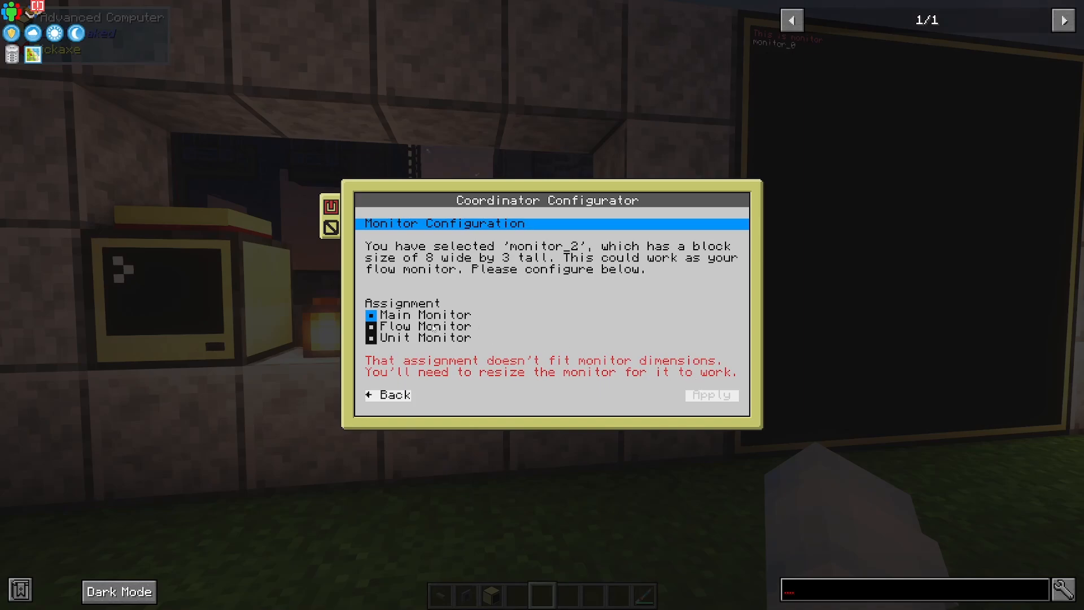
{"action": "left_click", "coordinate": [372, 325]}
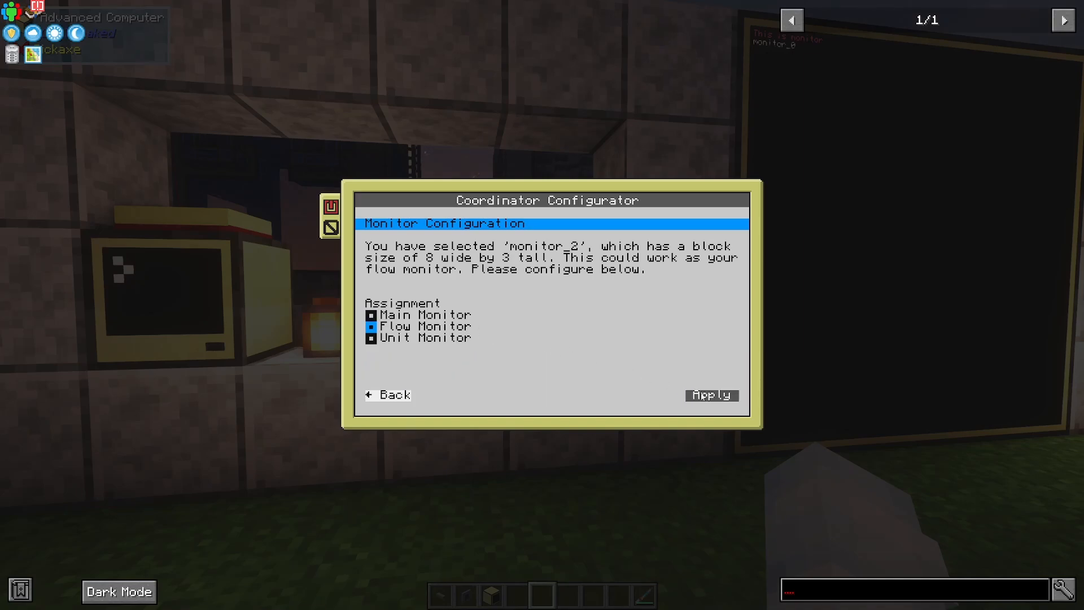
{"action": "left_click", "coordinate": [711, 395]}
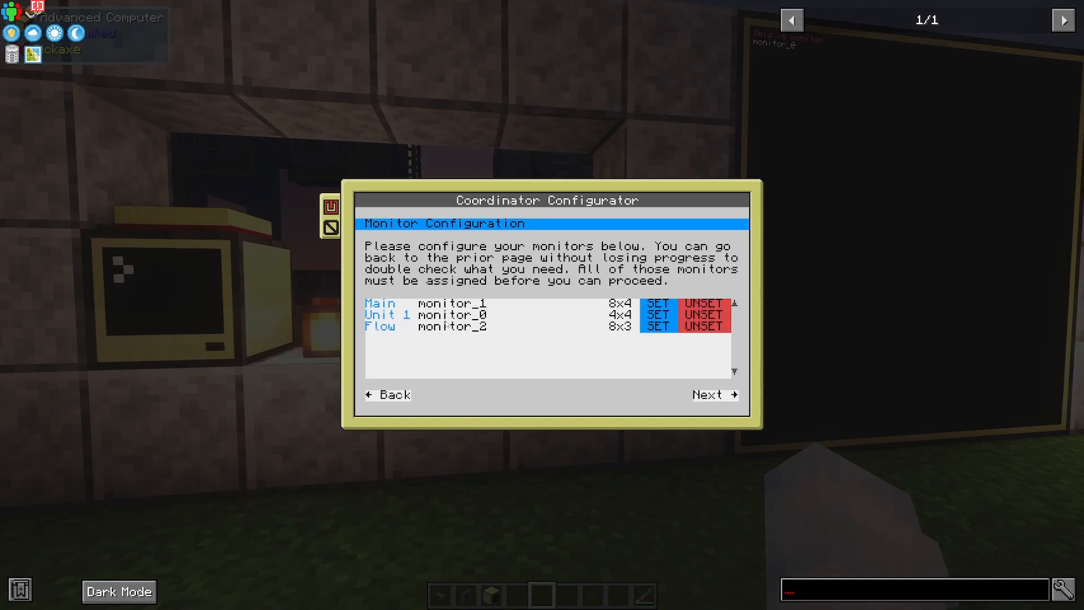
Keep speaker volume 1 and the 24-Hour clock format, continuing to the logging page
{"action": "left_click", "coordinate": [709, 394]}
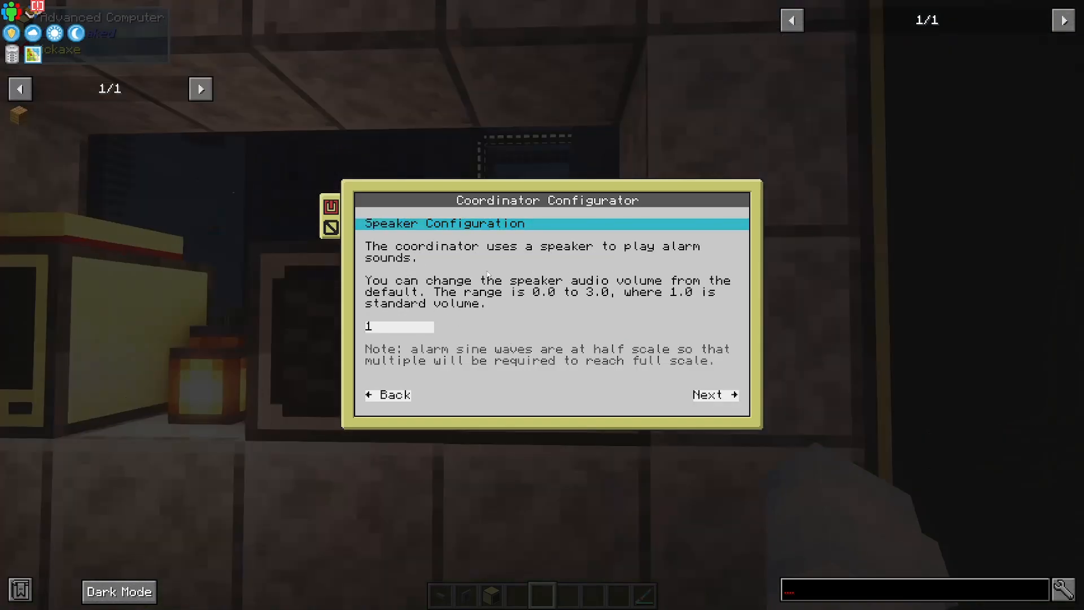
{"action": "mouse_move", "coordinate": [482, 266]}
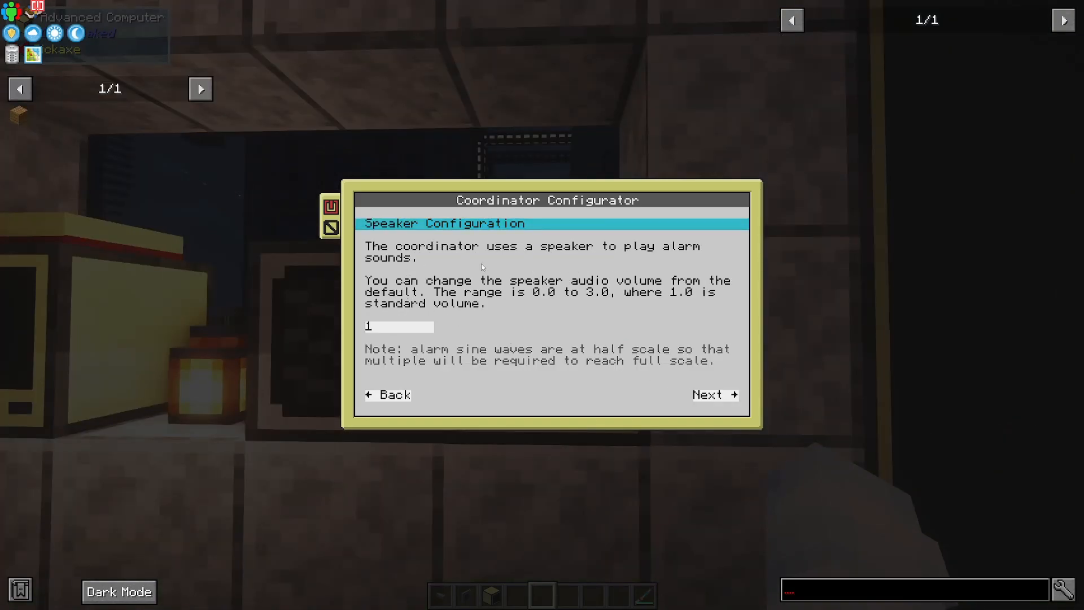
{"action": "left_click", "coordinate": [710, 394]}
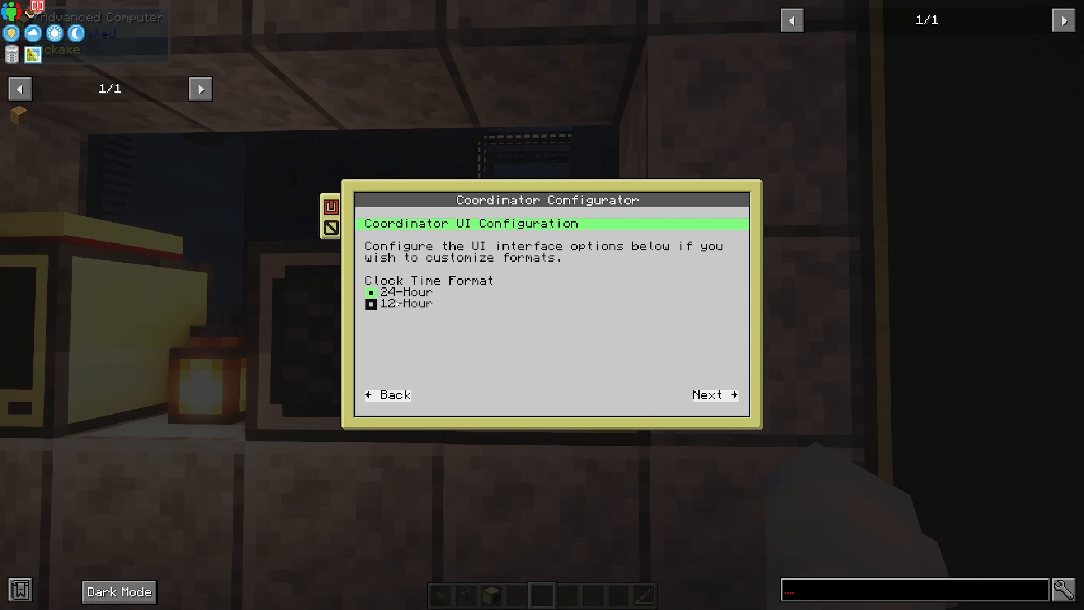
{"action": "left_click", "coordinate": [371, 304]}
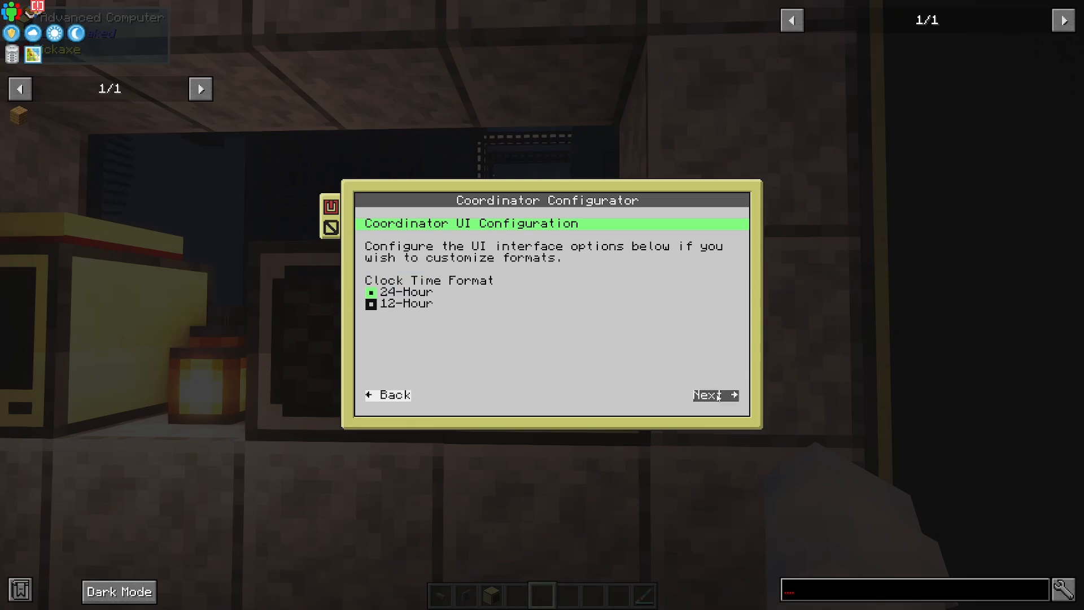
{"action": "left_click", "coordinate": [714, 395]}
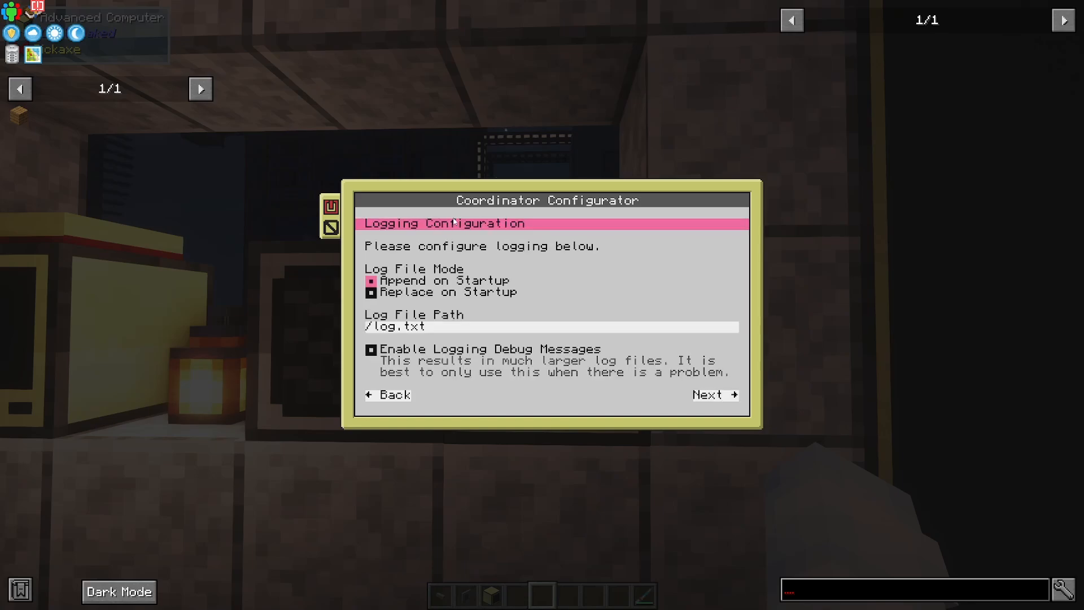
Review the settings summary, apply it to save the coordinator config, and return Home
{"action": "left_click", "coordinate": [711, 394]}
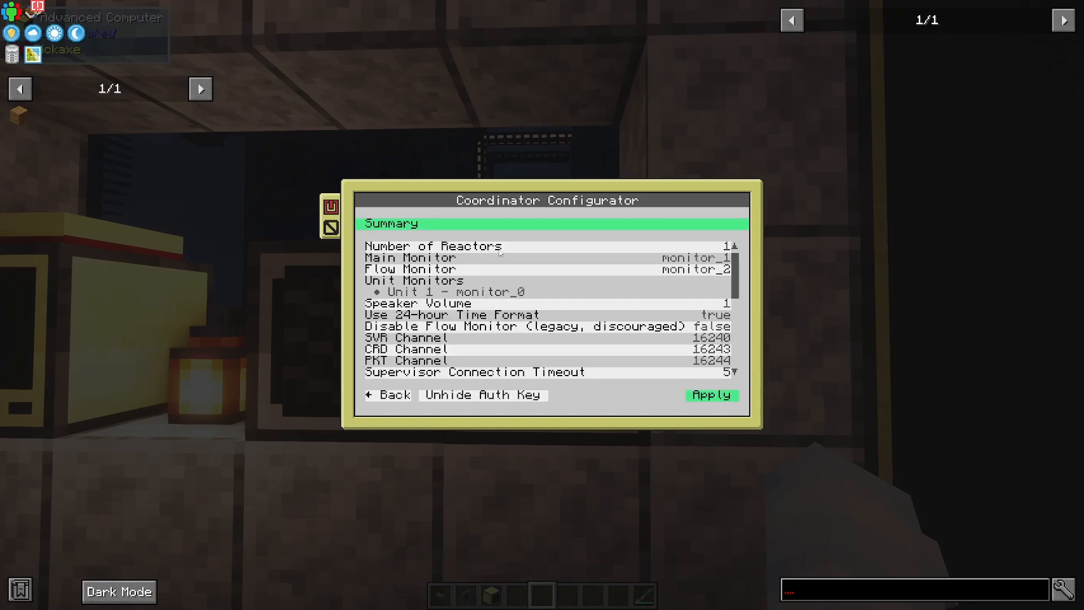
{"action": "scroll", "scroll_direction": "down", "scroll_amount": 3}
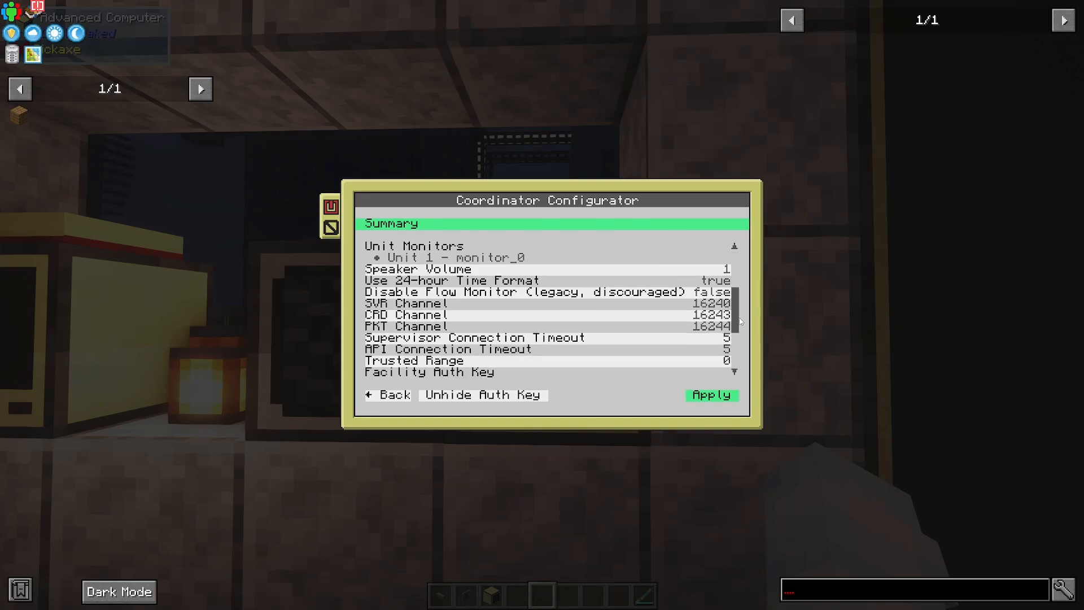
{"action": "left_click", "coordinate": [710, 395]}
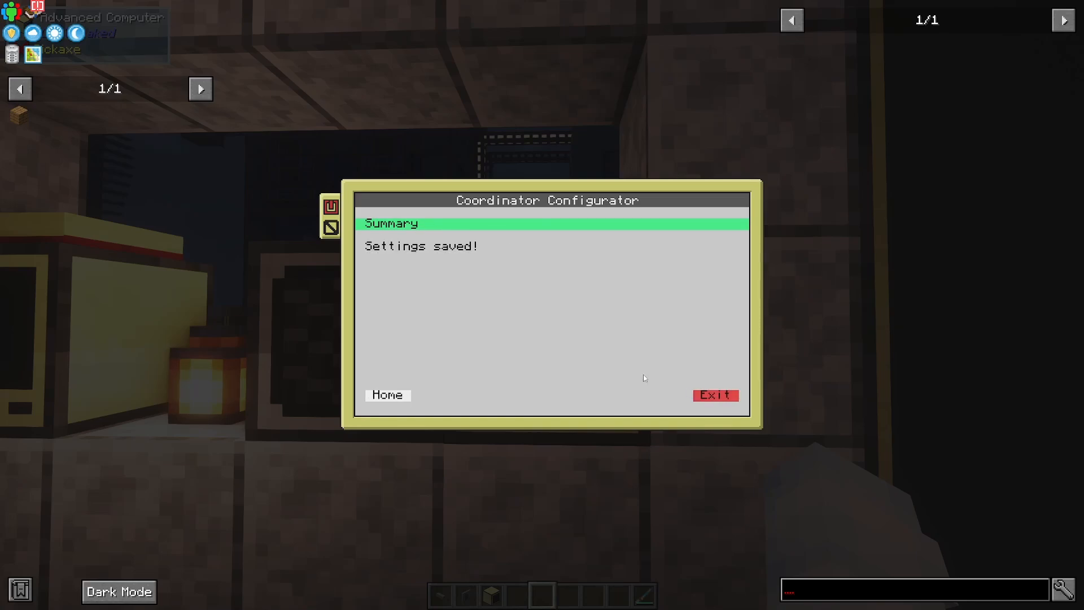
{"action": "left_click", "coordinate": [715, 395]}
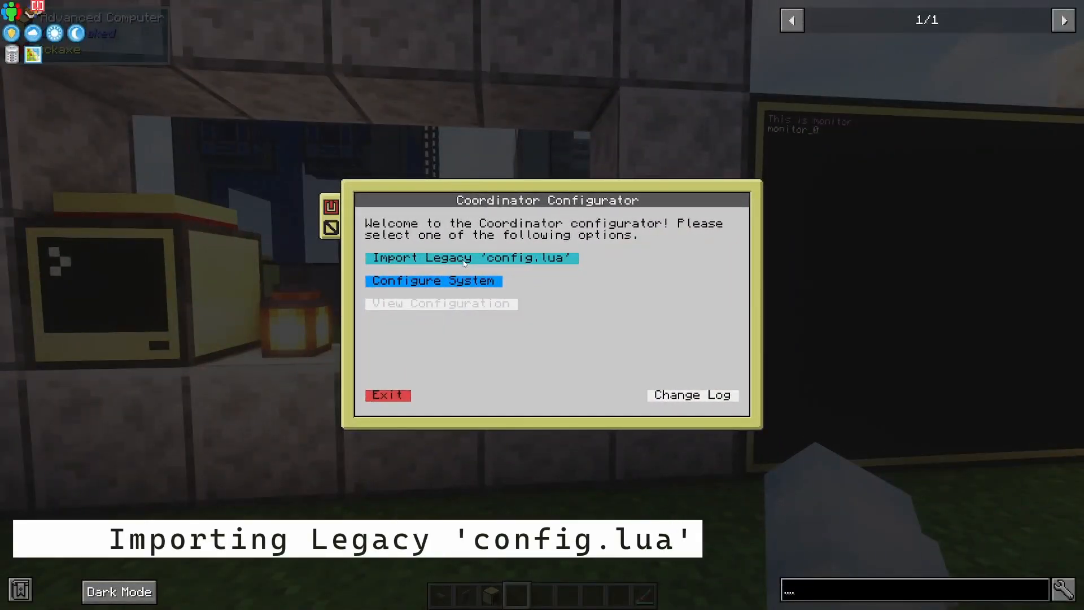
Import legacy config.lua settings, apply the Summary, and confirm deleting old config files
{"action": "left_click", "coordinate": [469, 257]}
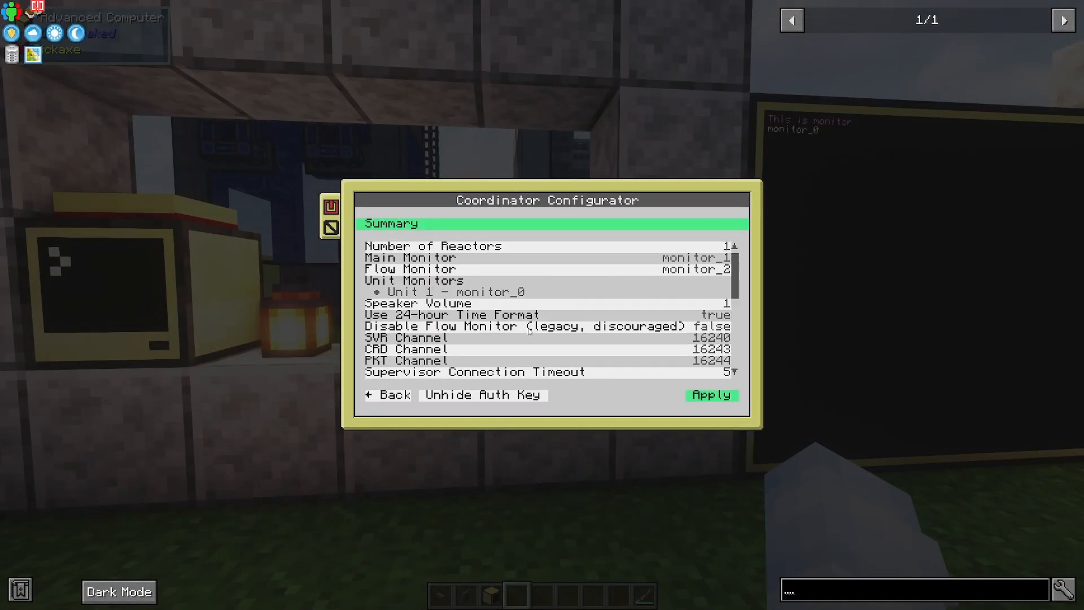
{"action": "left_click", "coordinate": [710, 395]}
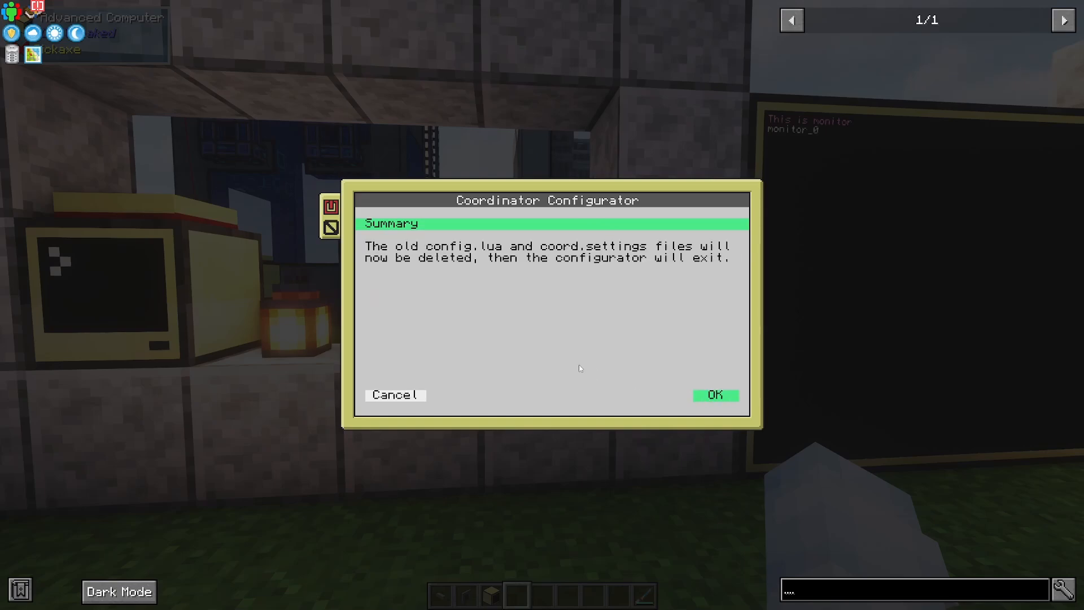
{"action": "mouse_move", "coordinate": [691, 371]}
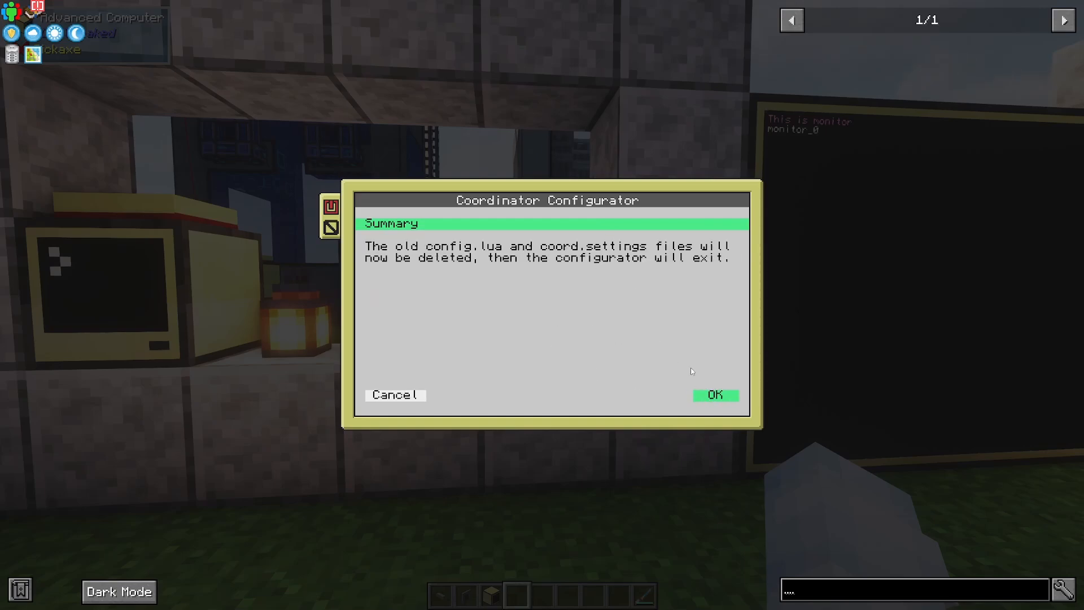
{"action": "left_click", "coordinate": [715, 396]}
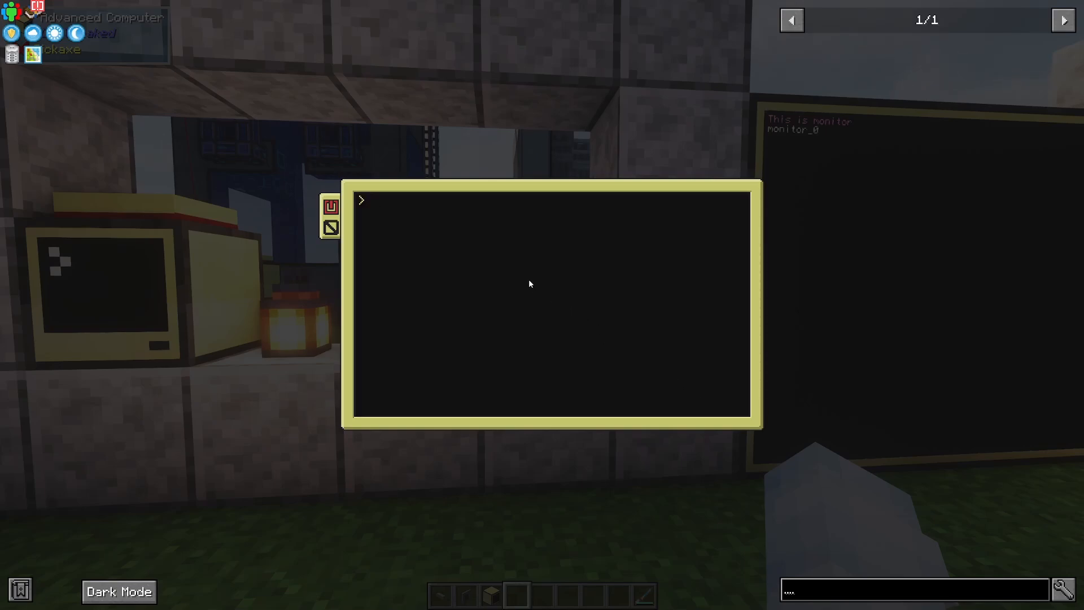
Run the coordinator with monitor_0 at 4x4 and close the GUI to view the dashboards
{"action": "key", "text": "Escape"}
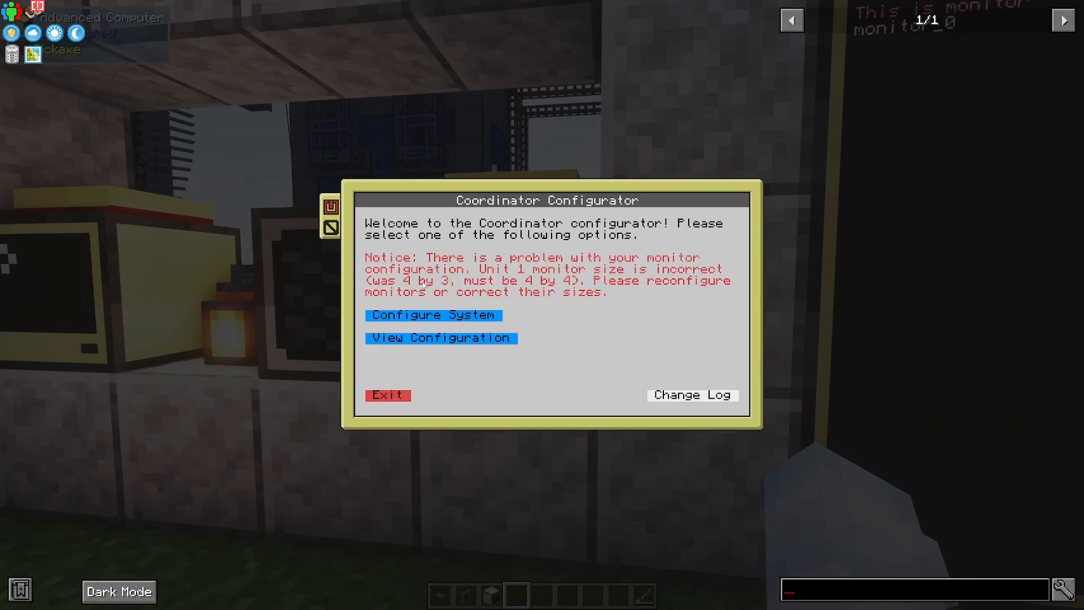
{"action": "mouse_move", "coordinate": [573, 285]}
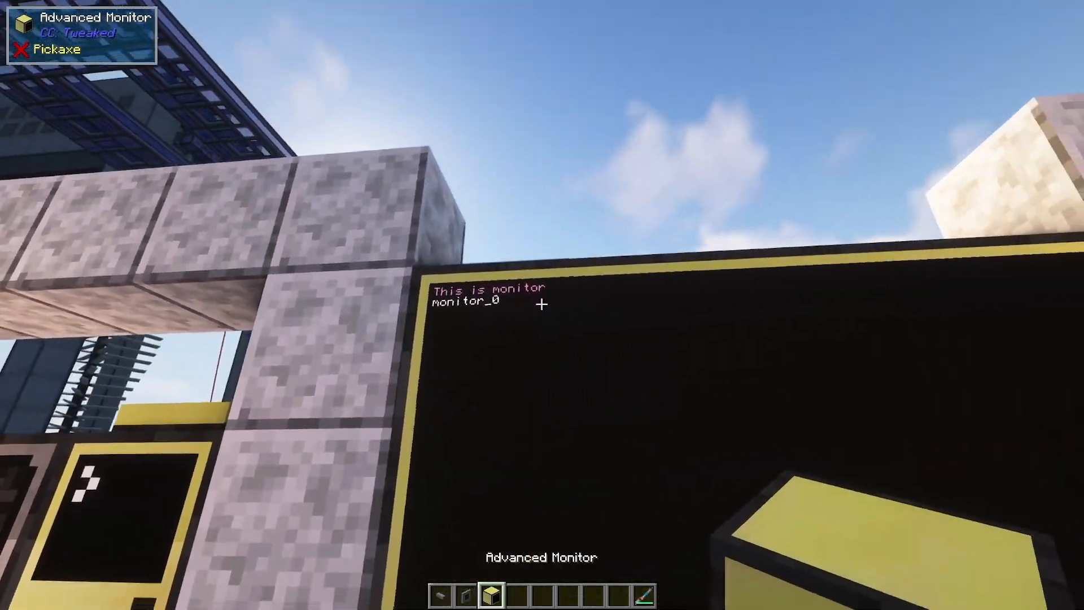
{"action": "mouse_move", "coordinate": [542, 305]}
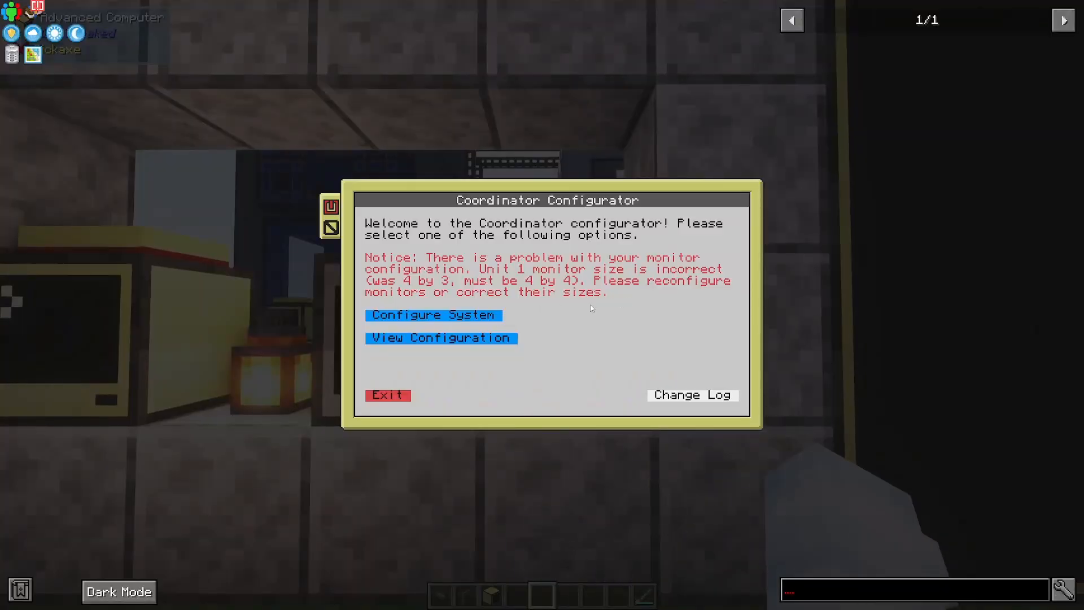
{"action": "mouse_move", "coordinate": [420, 378]}
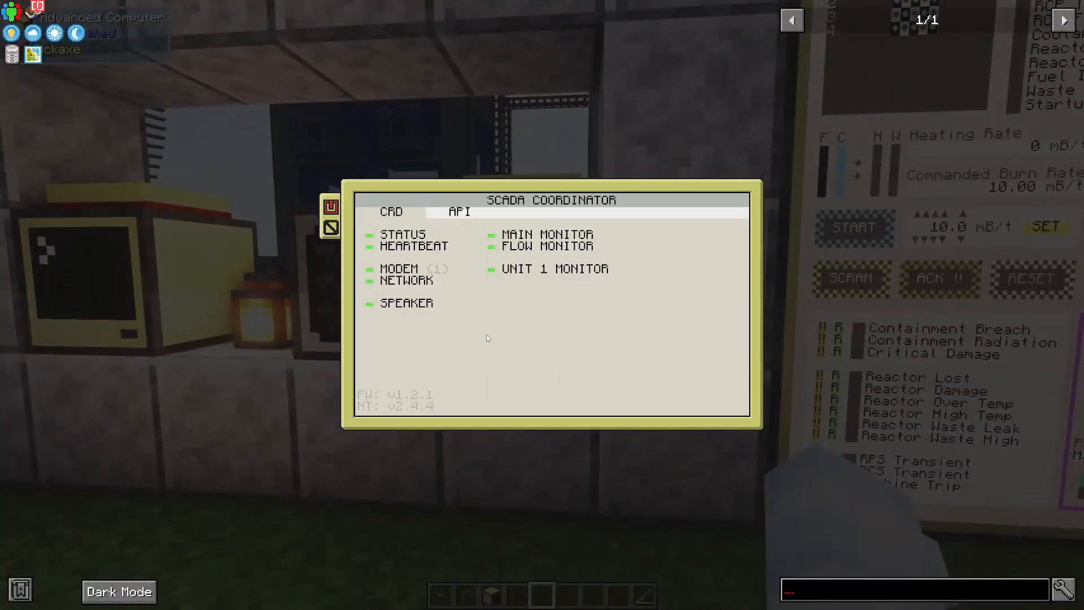
{"action": "key", "text": "Escape"}
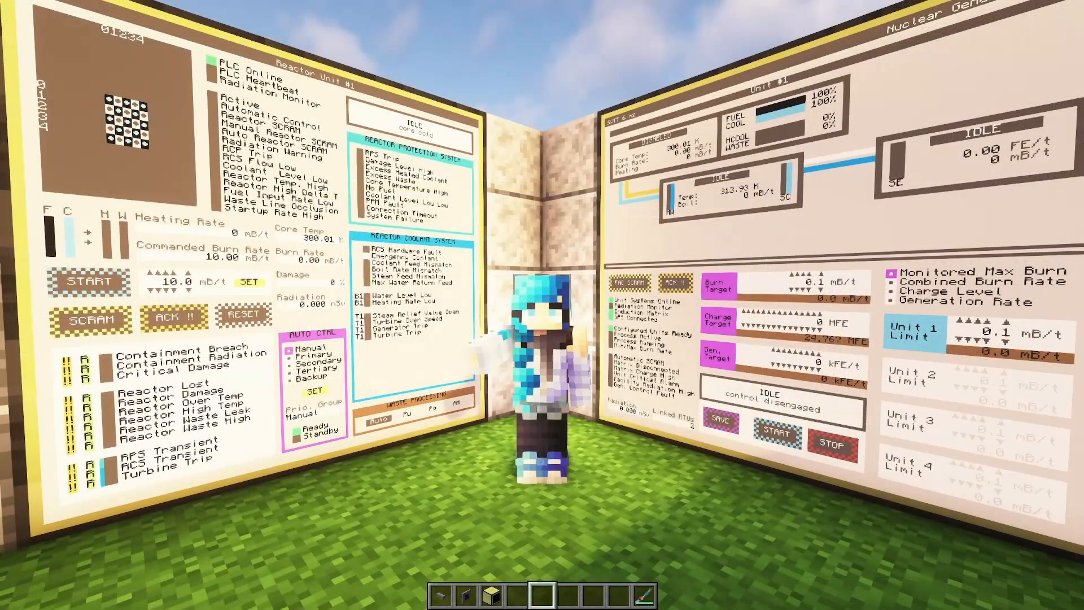